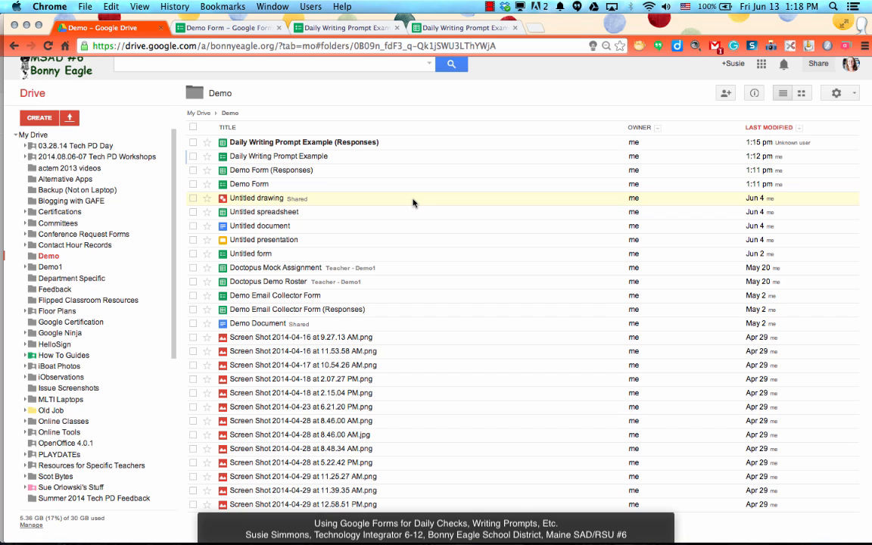
Create a new untitled Google Form from the Demo folder in Drive.
left_click(39, 119)
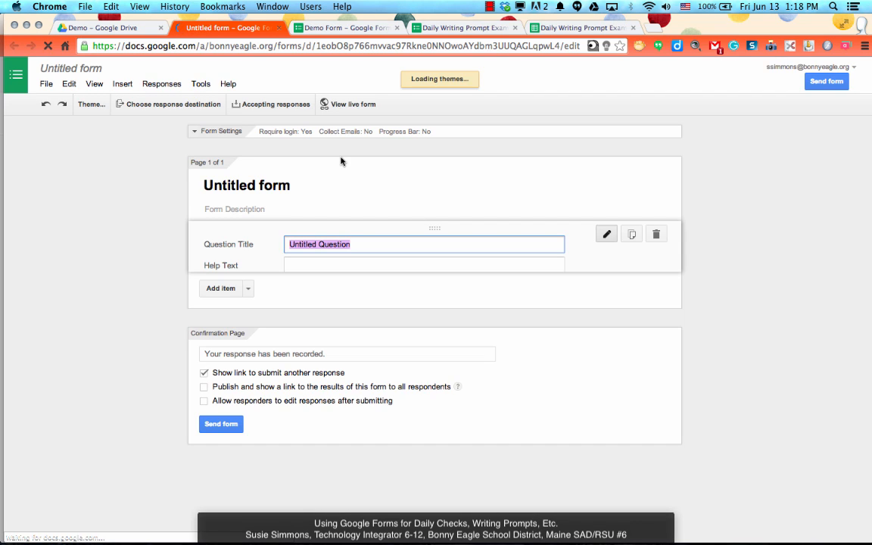
Title the form 'Demo Form 2' and confirm with the Default theme.
left_click(90, 103)
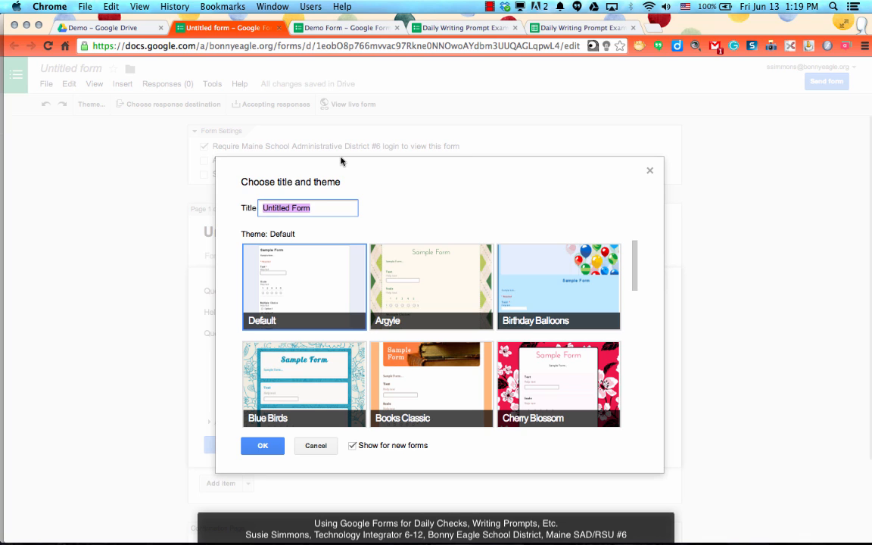
type("Demo FOrm")
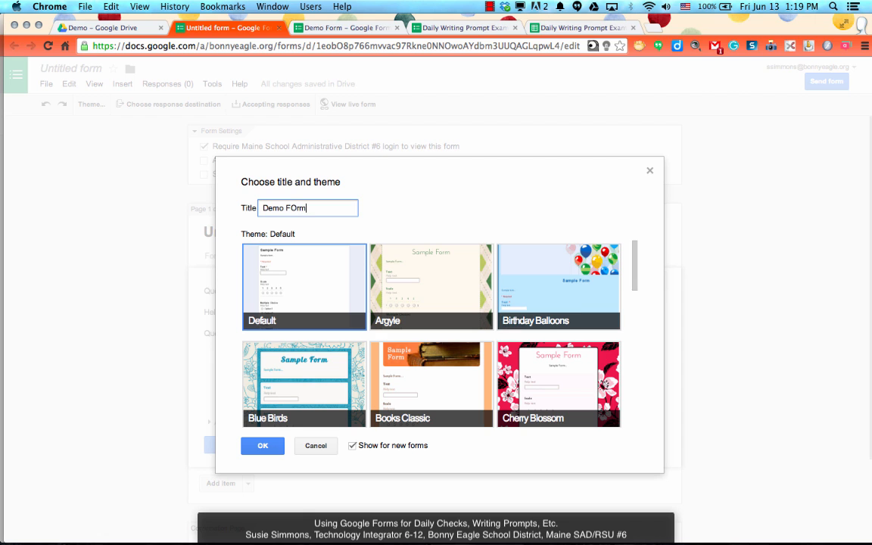
type("Demo Form 2")
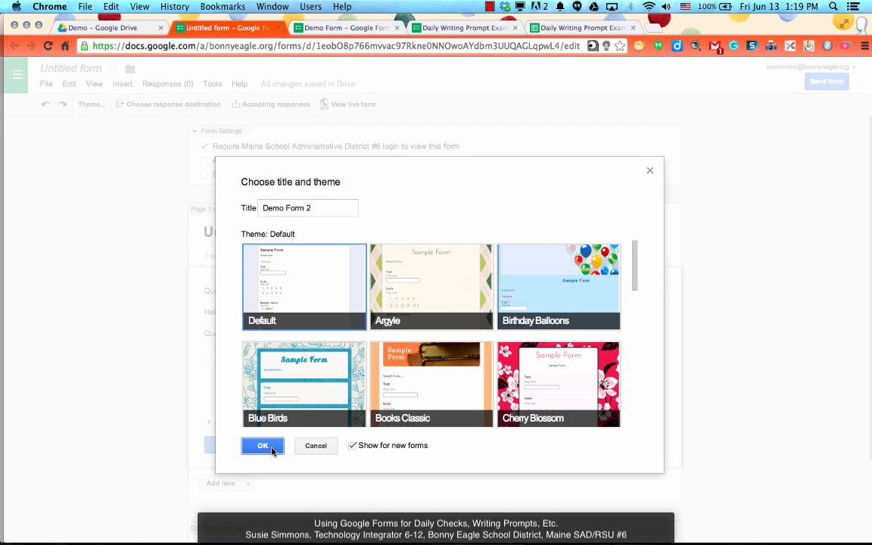
left_click(264, 446)
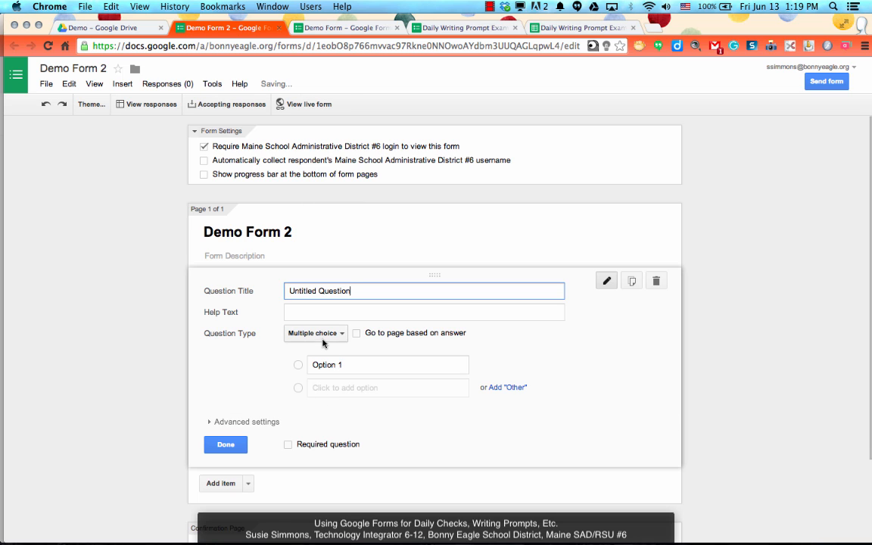
Insert a Date question with Include year checked.
left_click(315, 333)
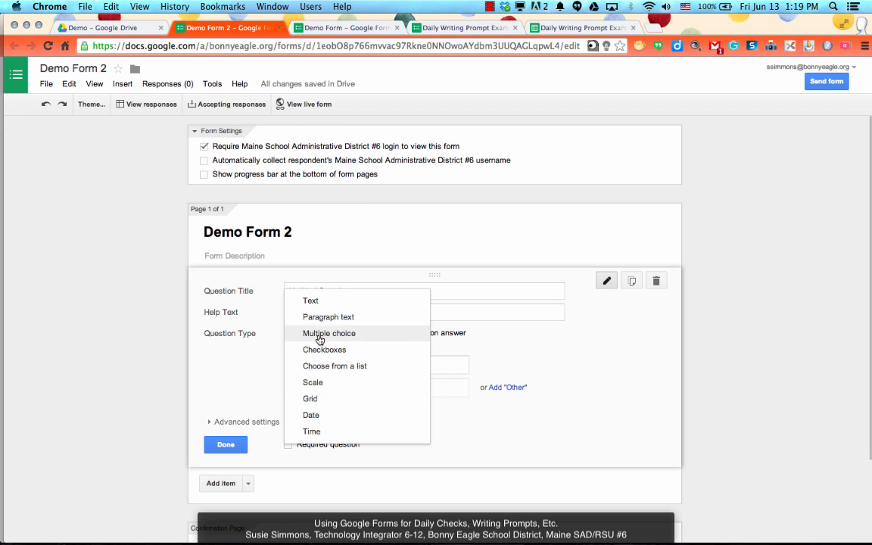
mouse_move(121, 83)
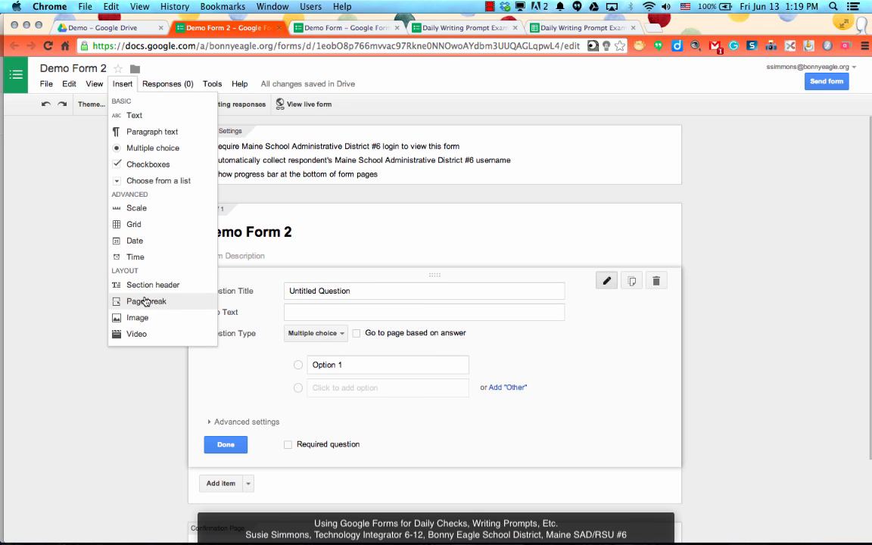
mouse_move(148, 306)
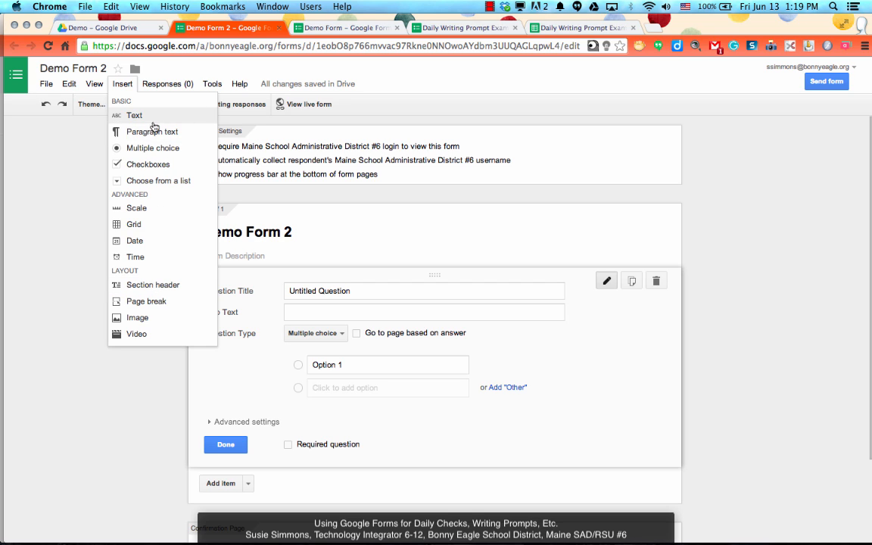
mouse_move(234, 330)
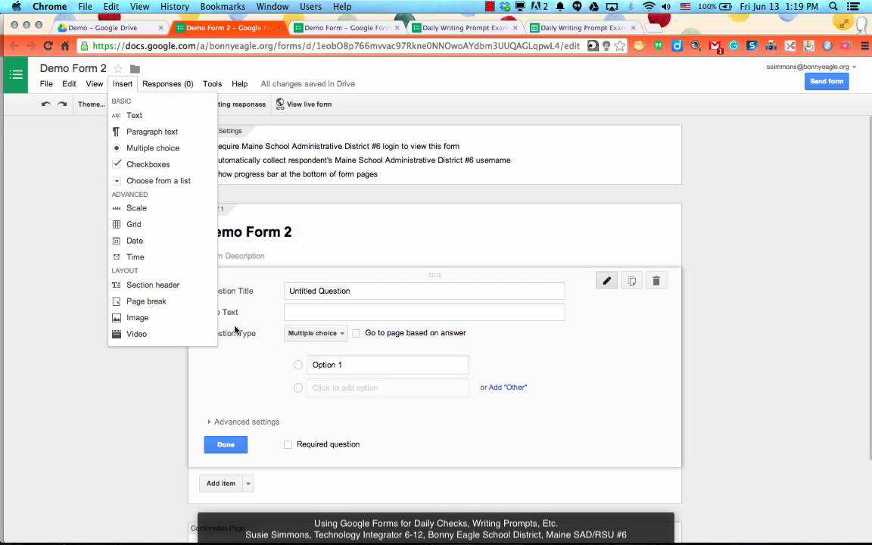
mouse_move(137, 241)
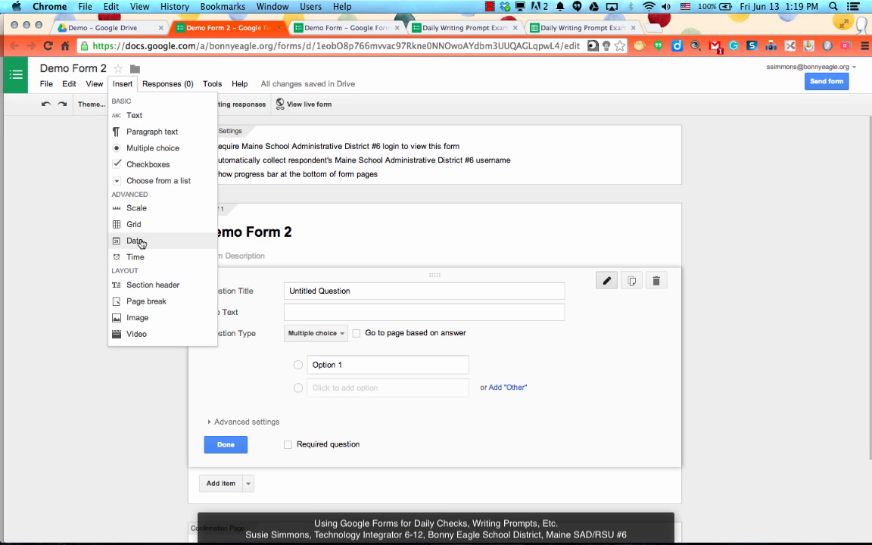
left_click(136, 241)
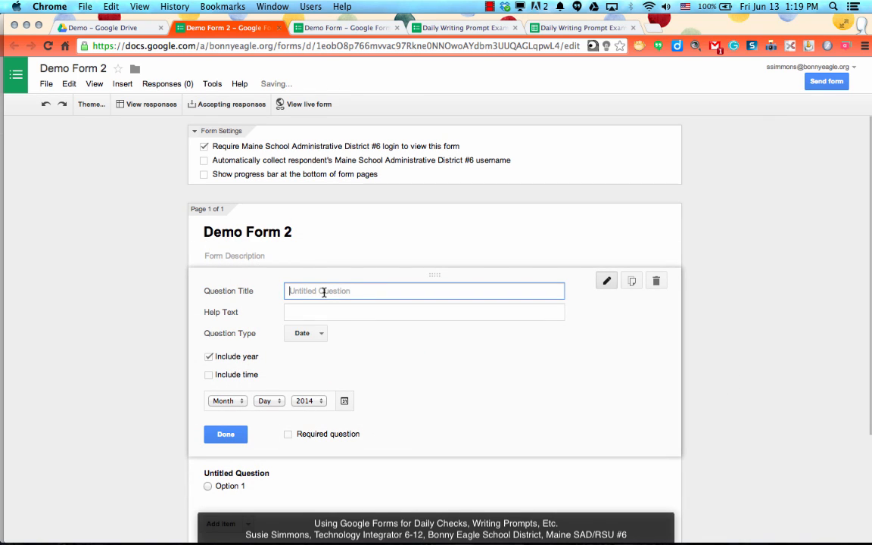
Title the date question 'What is today's date?' and add multiple-choice 'What block are you in?' with Blocks 1–5.
type("What is today's date?")
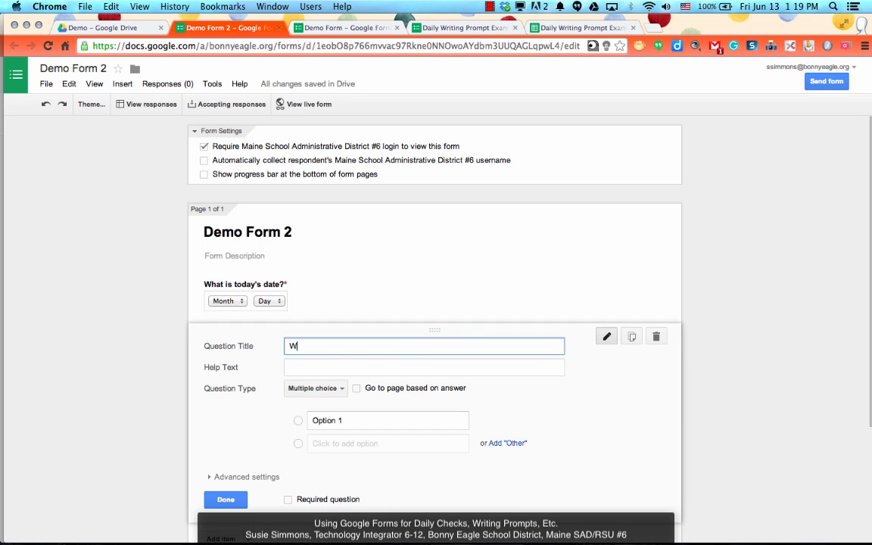
type("hat block are you in?")
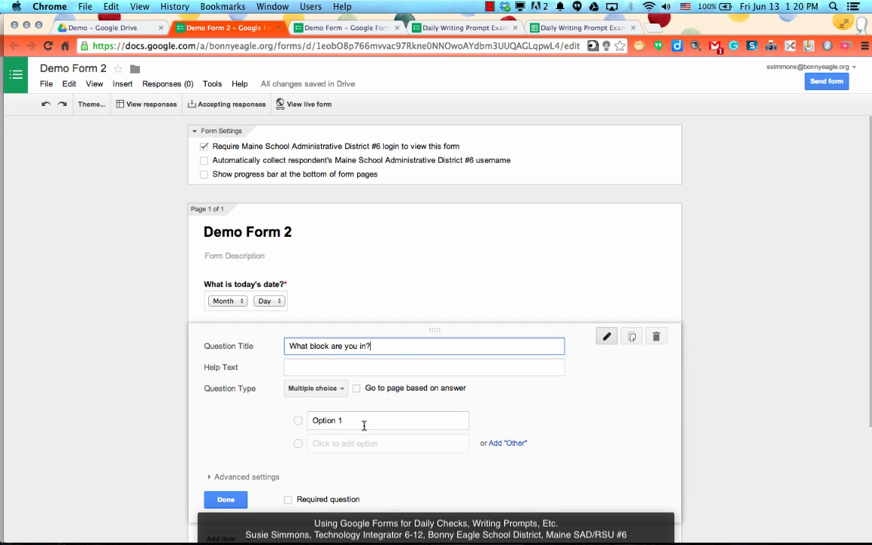
type("Block 2")
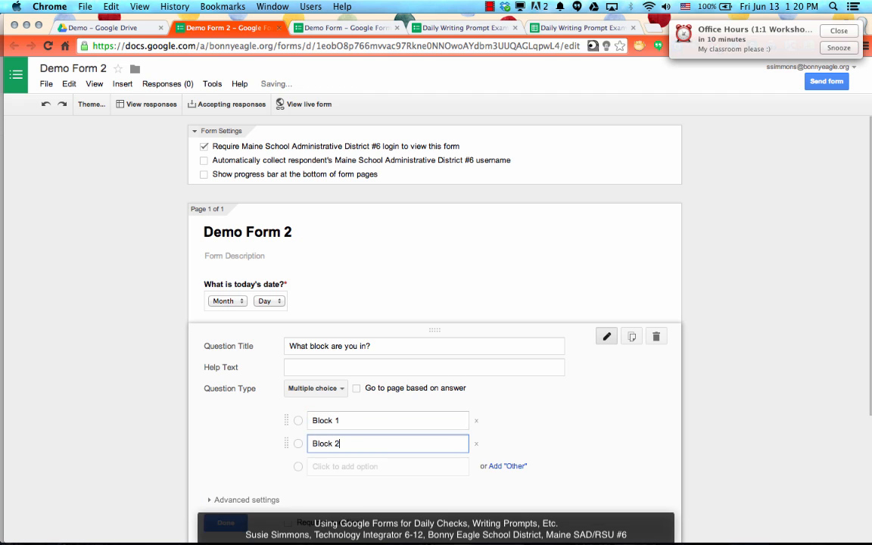
type("Block 3")
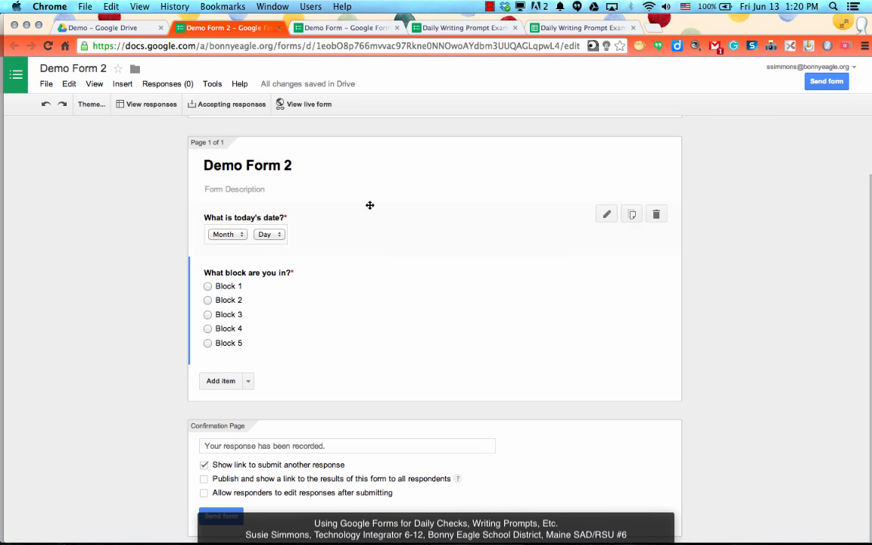
Add a Text question titled 'What was today's writing prompt?'.
left_click(248, 381)
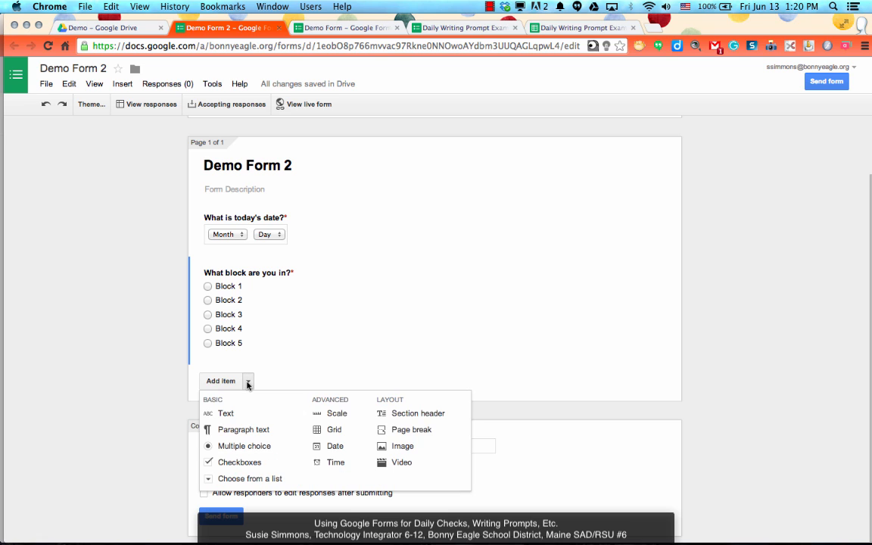
mouse_move(226, 414)
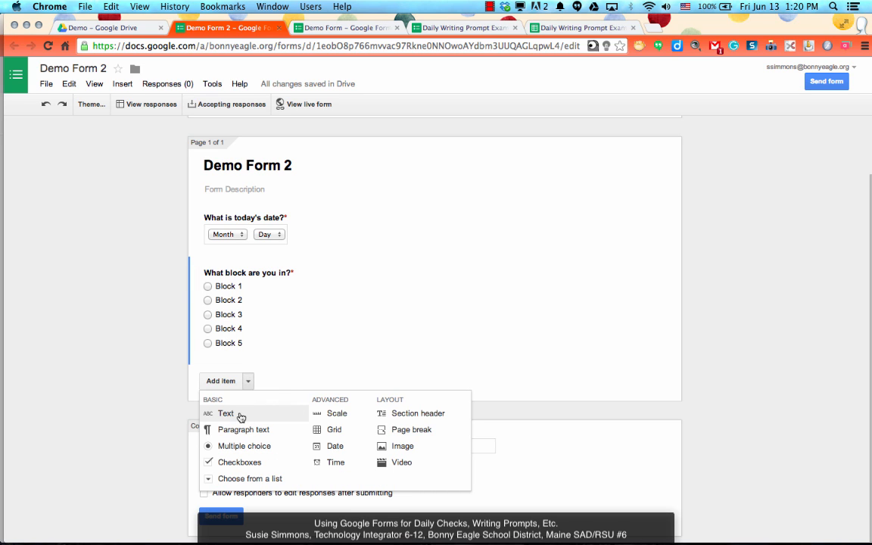
left_click(226, 414)
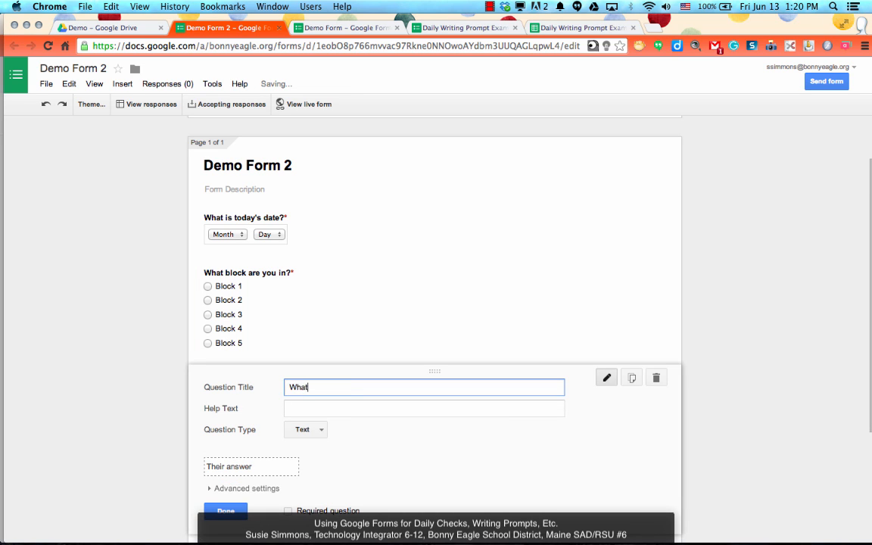
type("was today's")
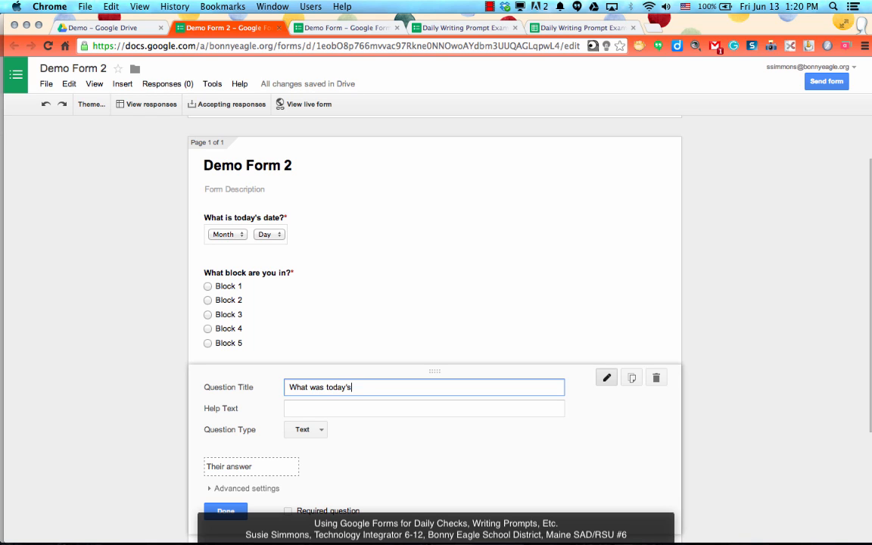
type("writing pro")
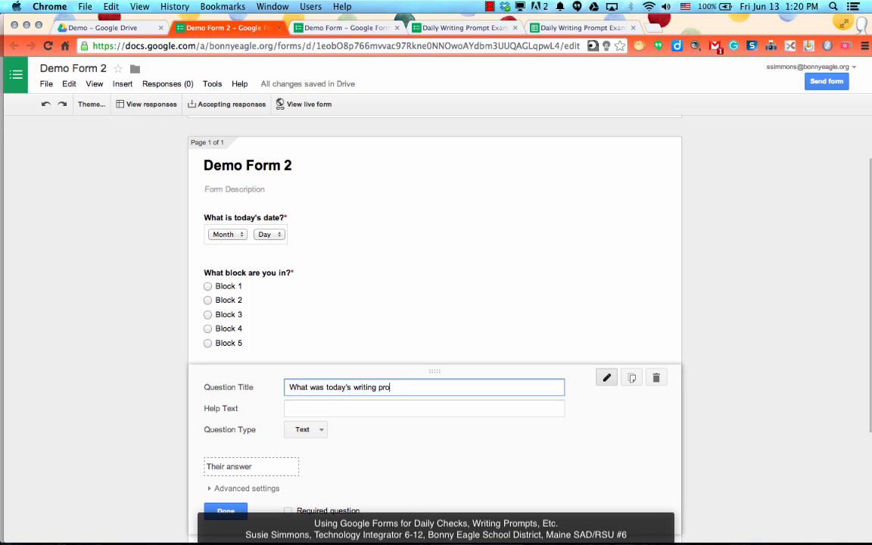
type("mpt?")
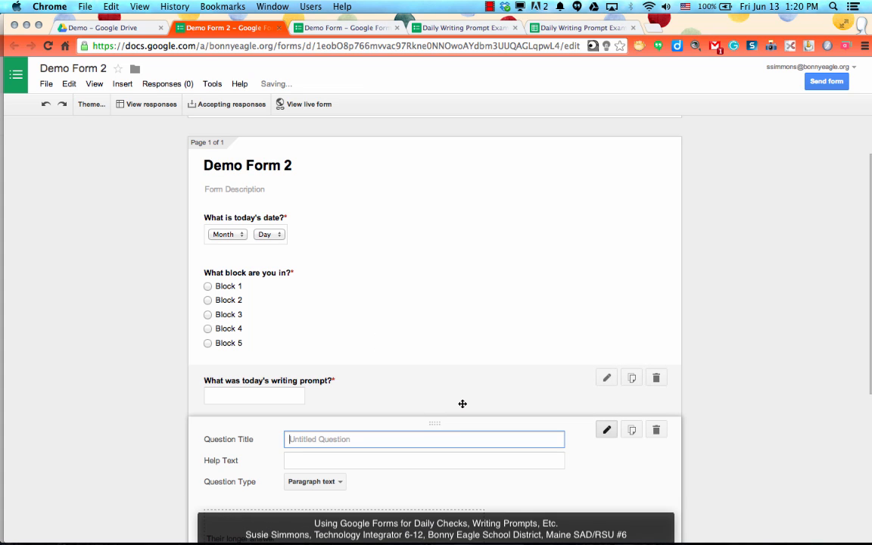
Add a required Paragraph text question 'Your Response:' and finish editing it.
type("Your Response:")
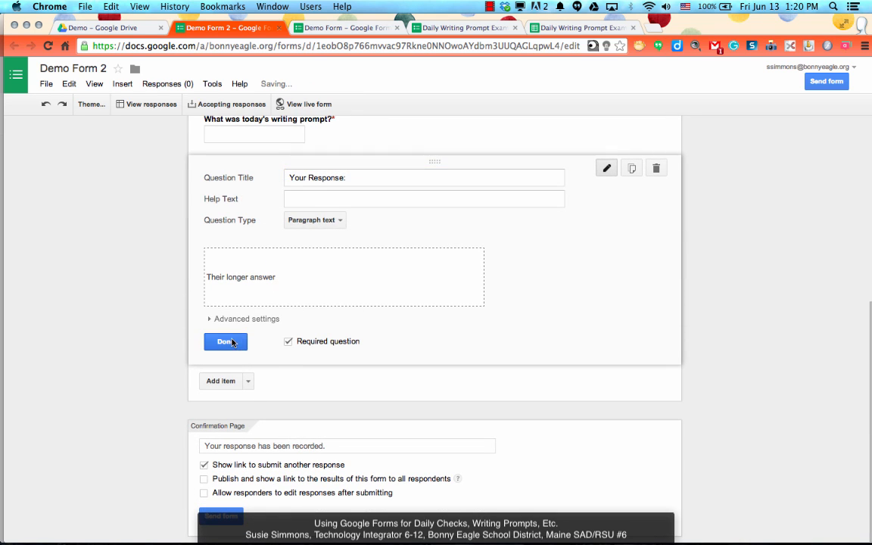
left_click(224, 342)
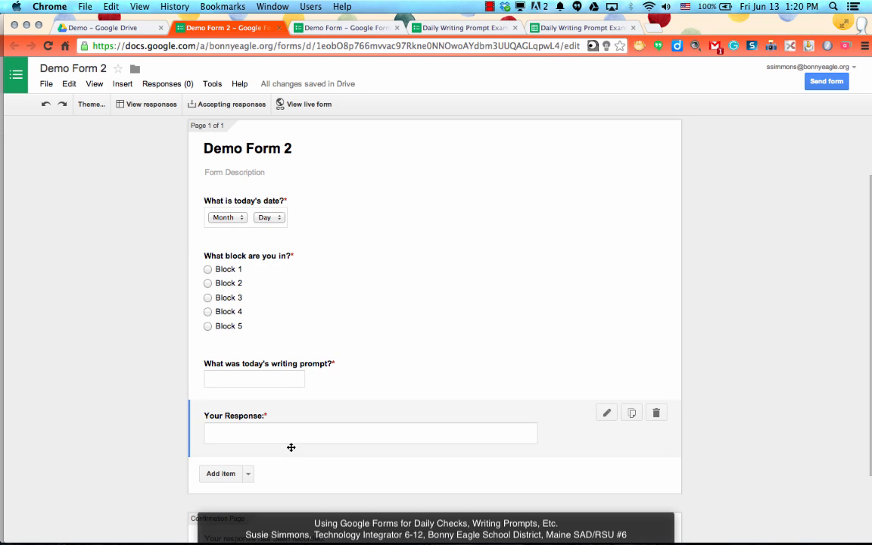
Set the confirmation message 'Thank for filling out my form!' and allow responders to edit after submitting.
scroll("down", 3)
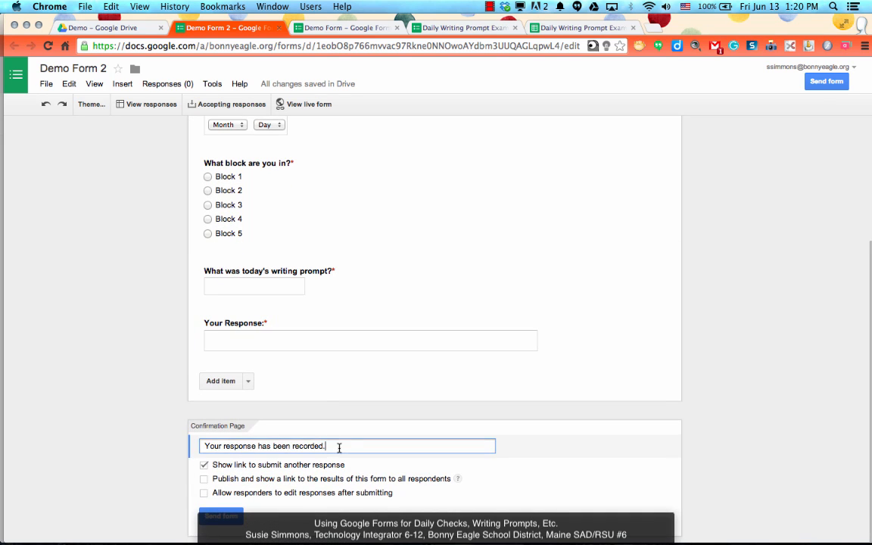
type("Thank")
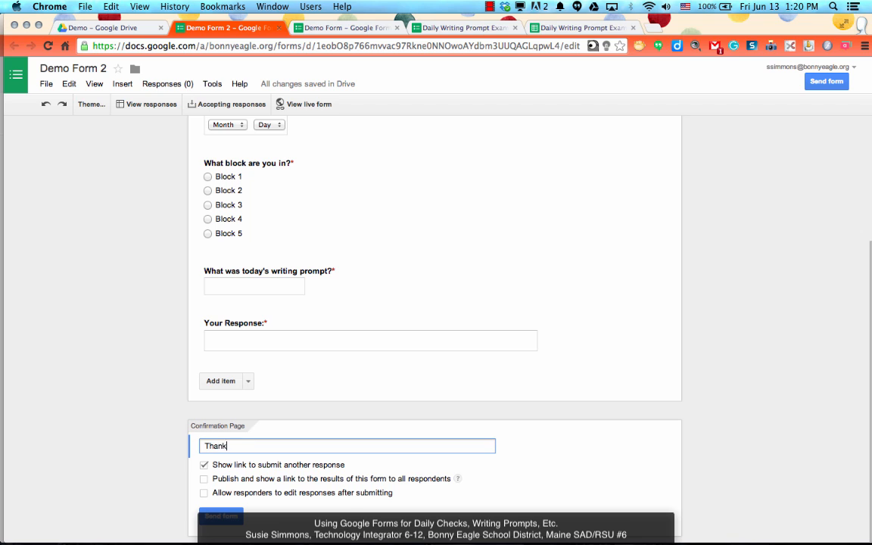
type("for filling out my form!")
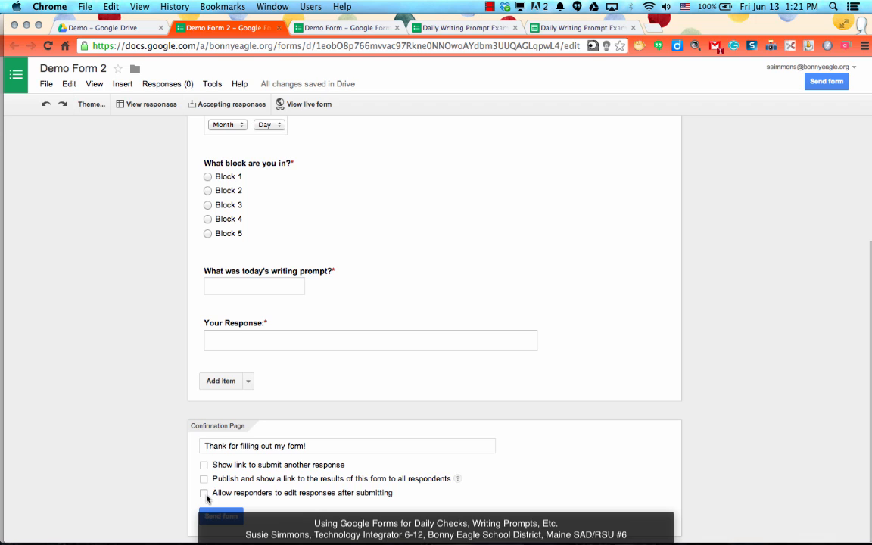
left_click(203, 493)
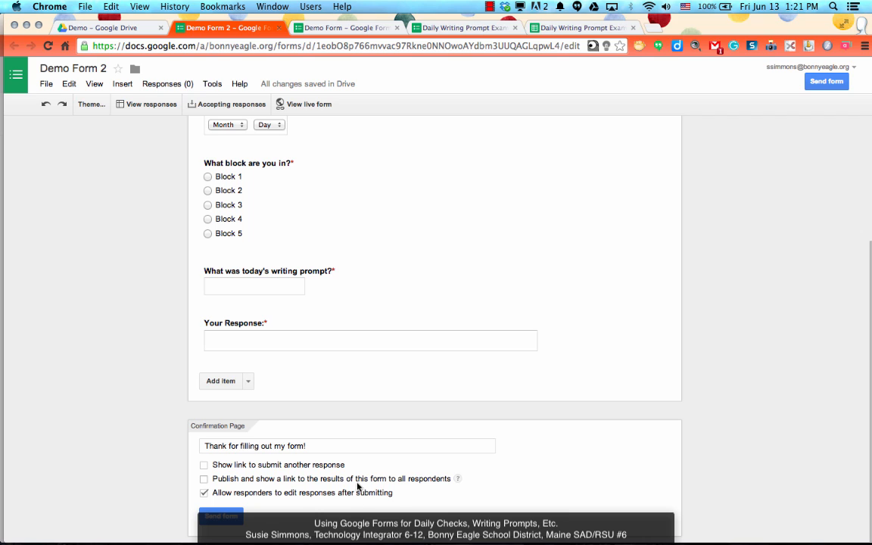
mouse_move(157, 421)
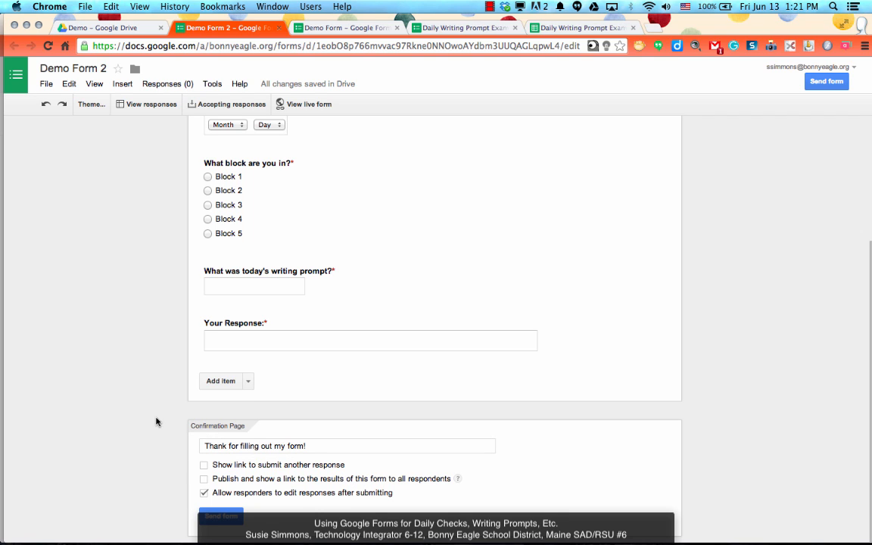
mouse_move(337, 422)
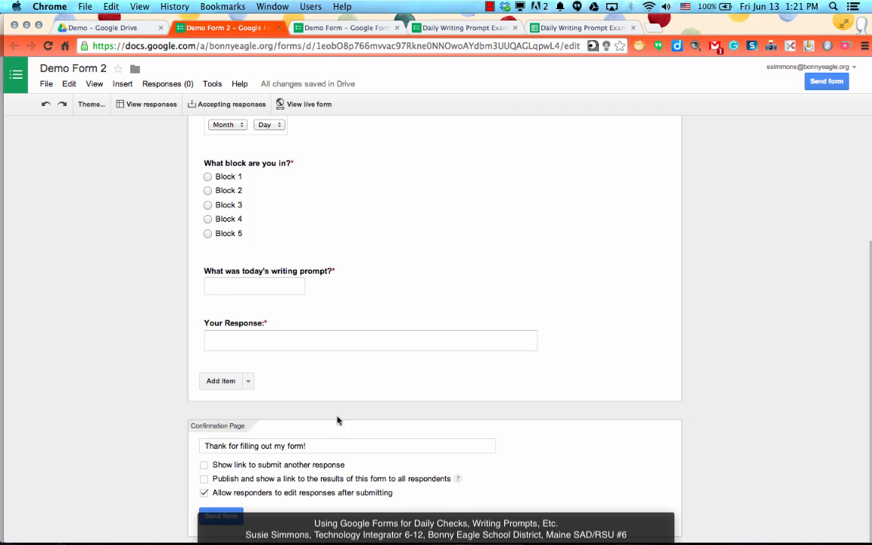
mouse_move(508, 422)
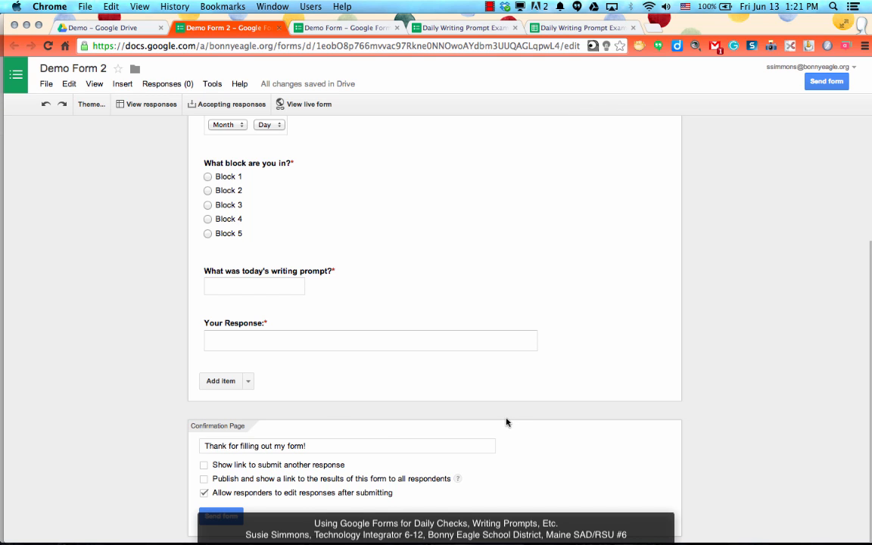
mouse_move(506, 412)
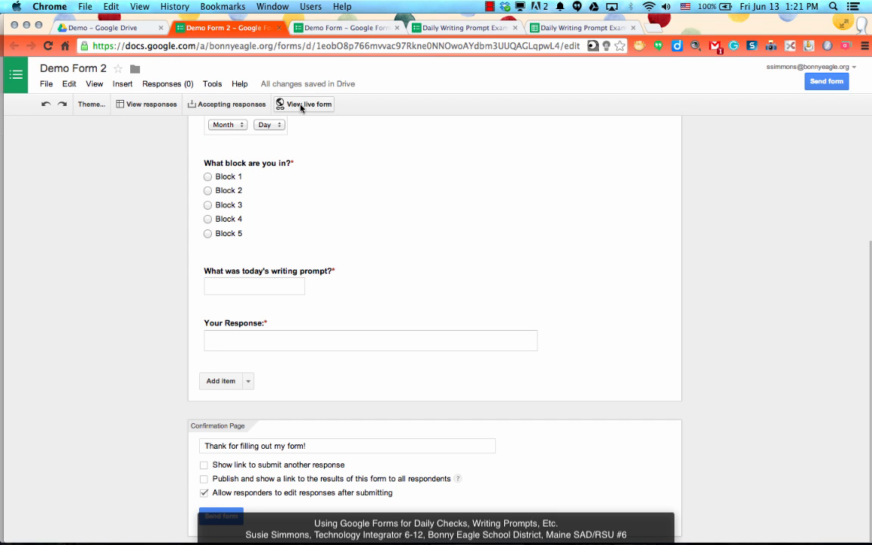
left_click(305, 103)
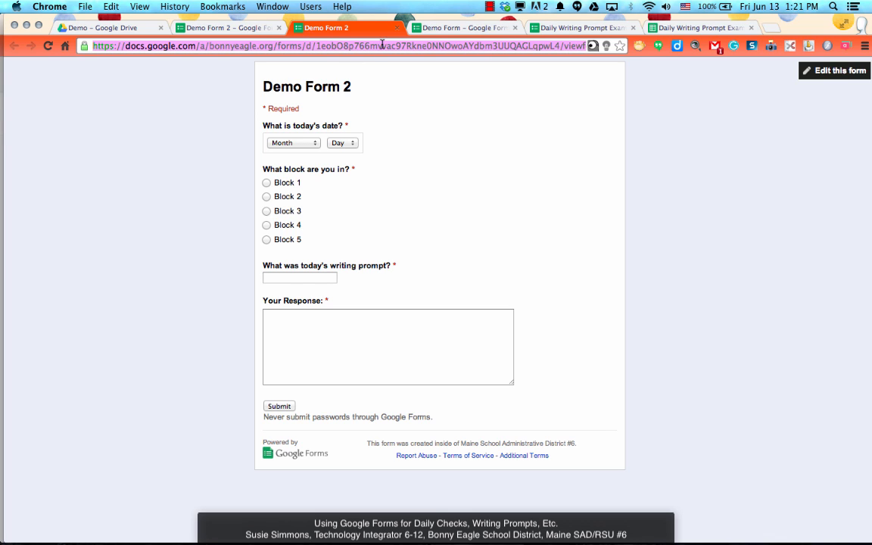
mouse_move(391, 33)
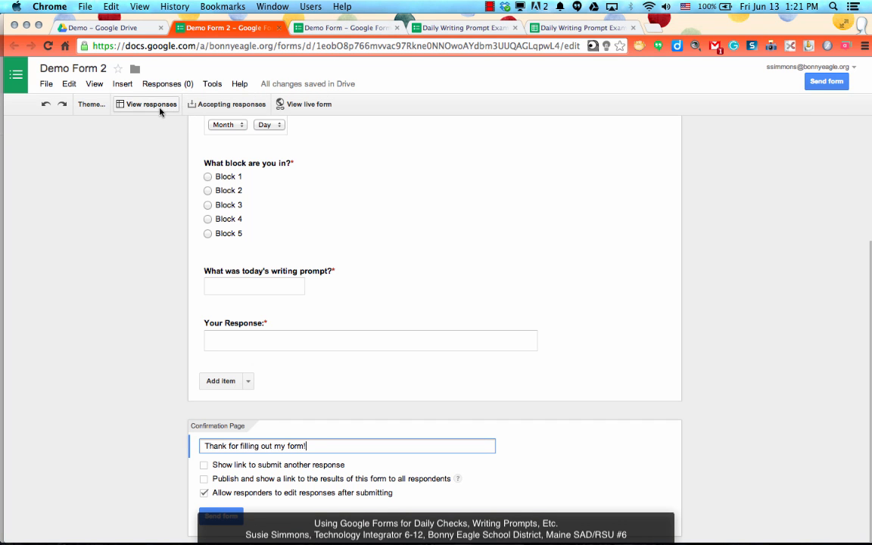
View the linked responses spreadsheet, then return to the live form and set the date to June 13.
left_click(146, 103)
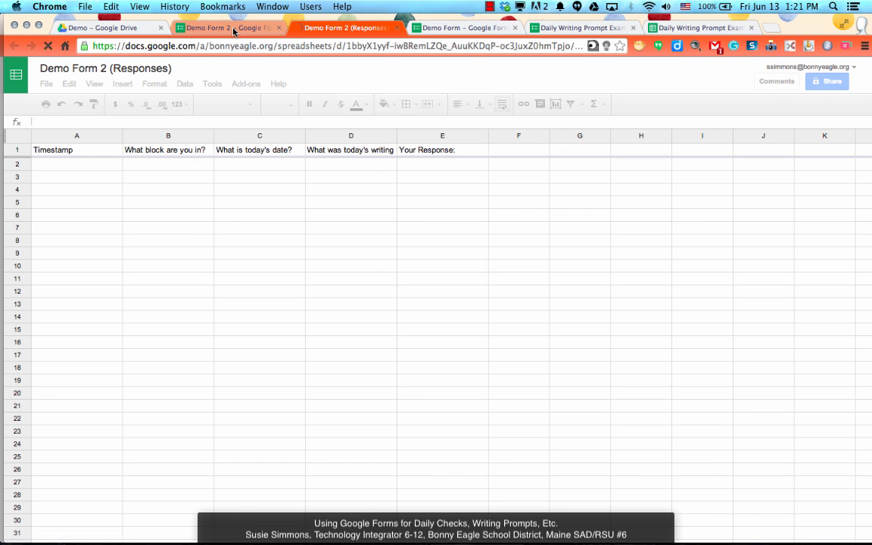
left_click(227, 27)
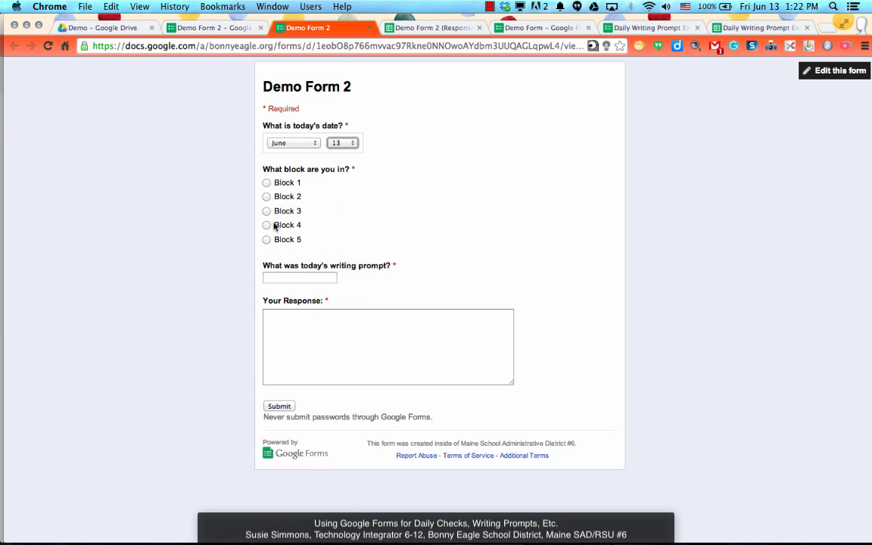
Answer Block 4 with 'Today is the last Friday of the school year' and submit the test response.
left_click(388, 347)
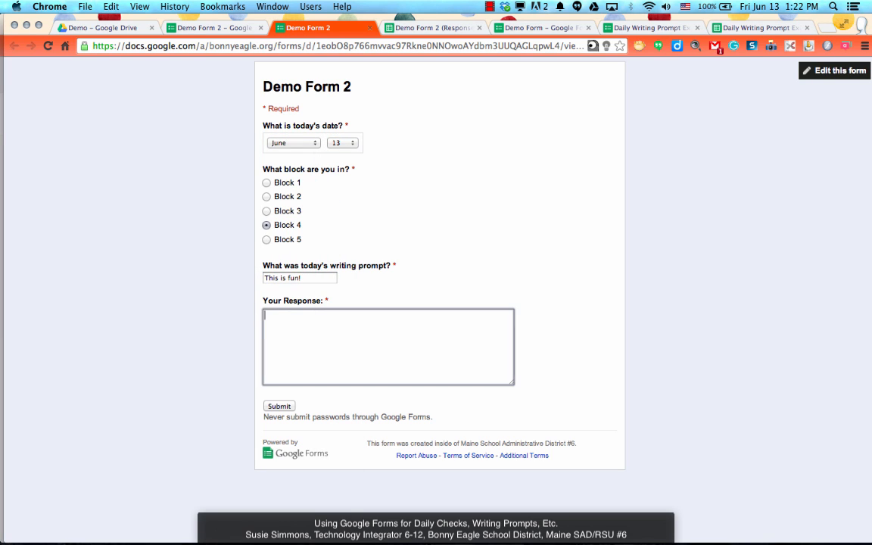
type("Today is the last Friday of the scho")
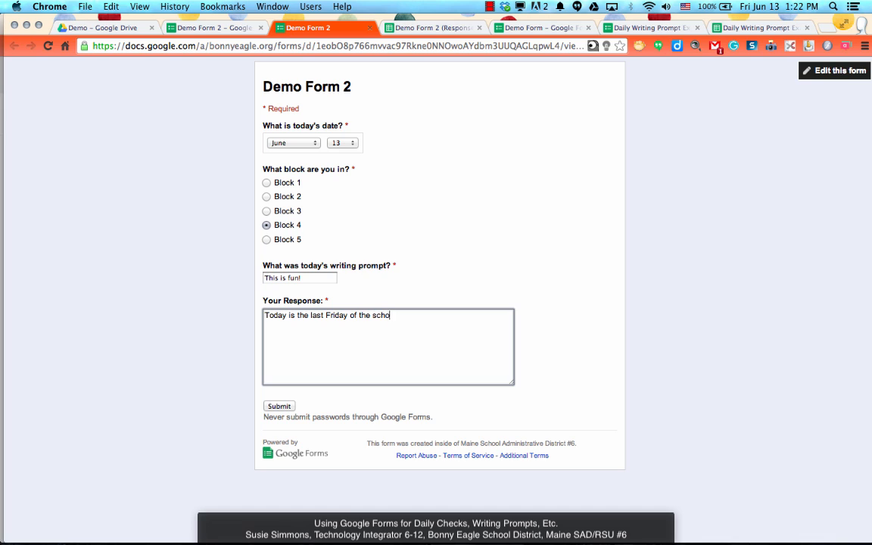
left_click(278, 406)
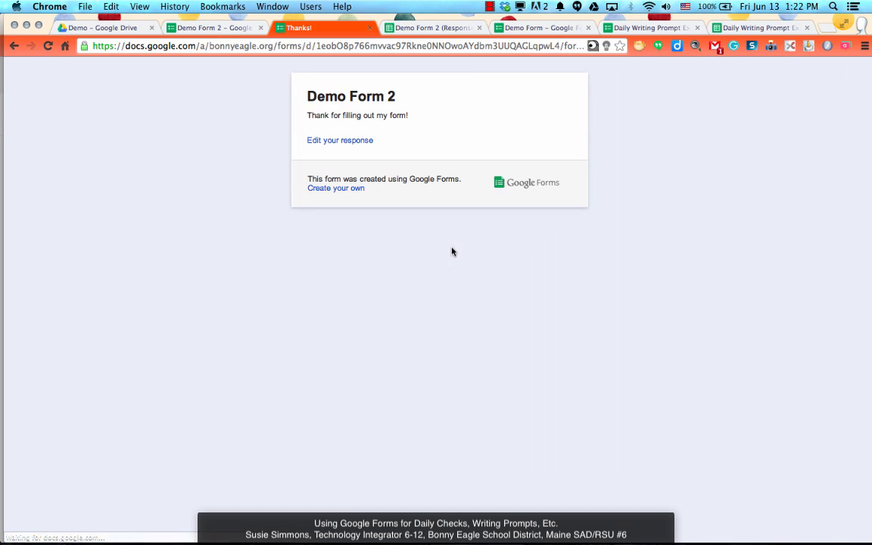
mouse_move(391, 134)
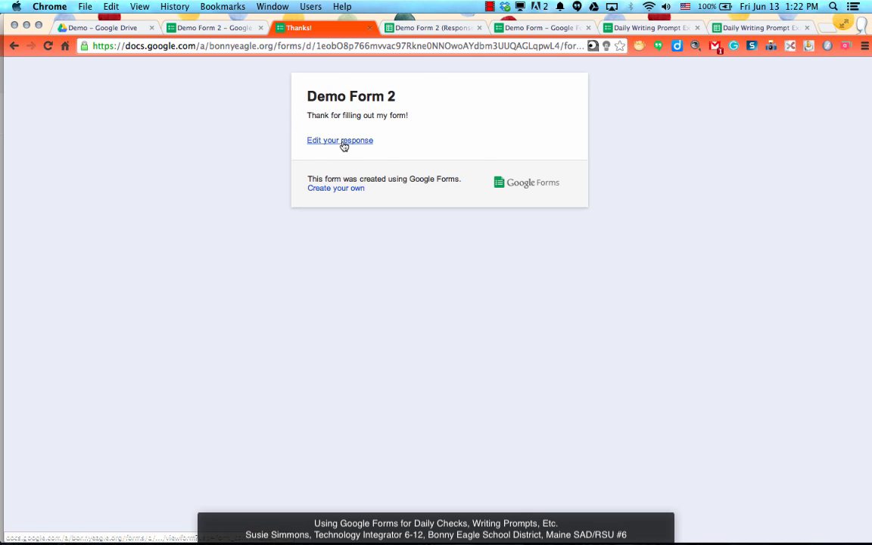
mouse_move(339, 139)
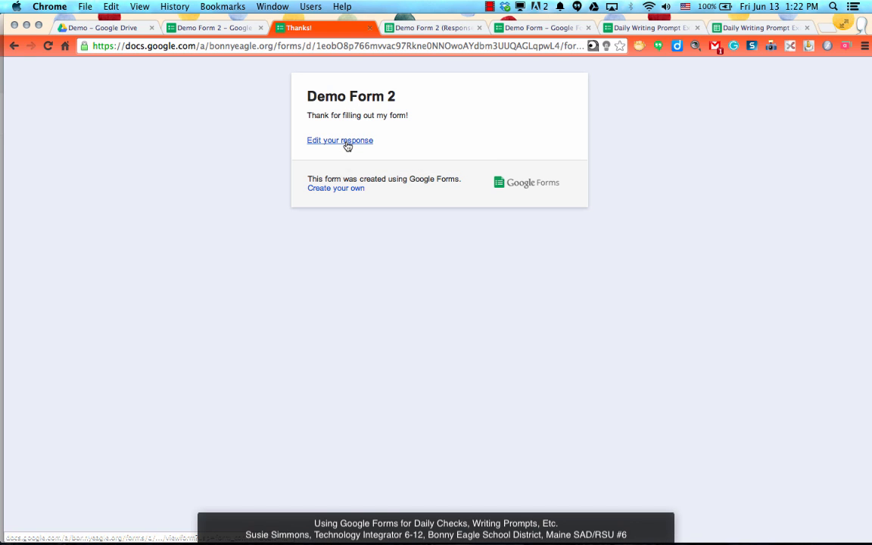
Reopen the submission via 'Edit your response', resubmit, and close that page.
left_click(339, 140)
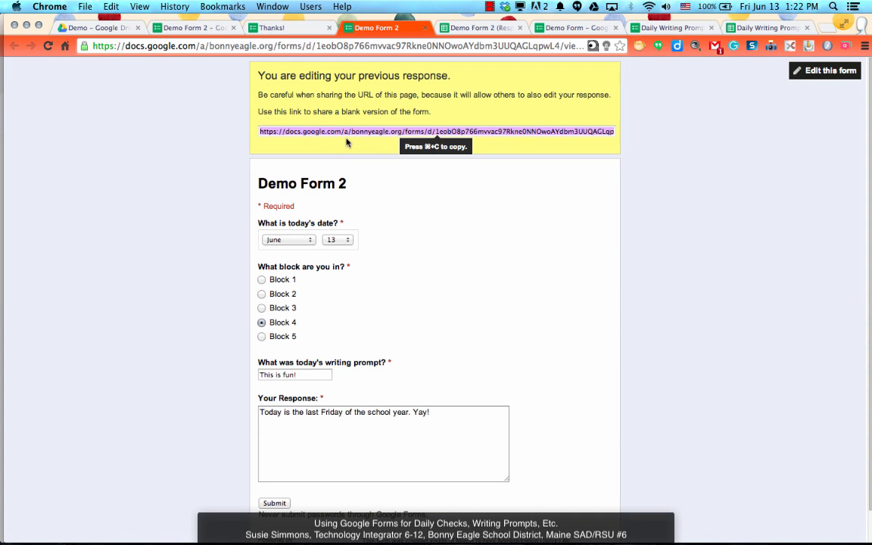
mouse_move(356, 403)
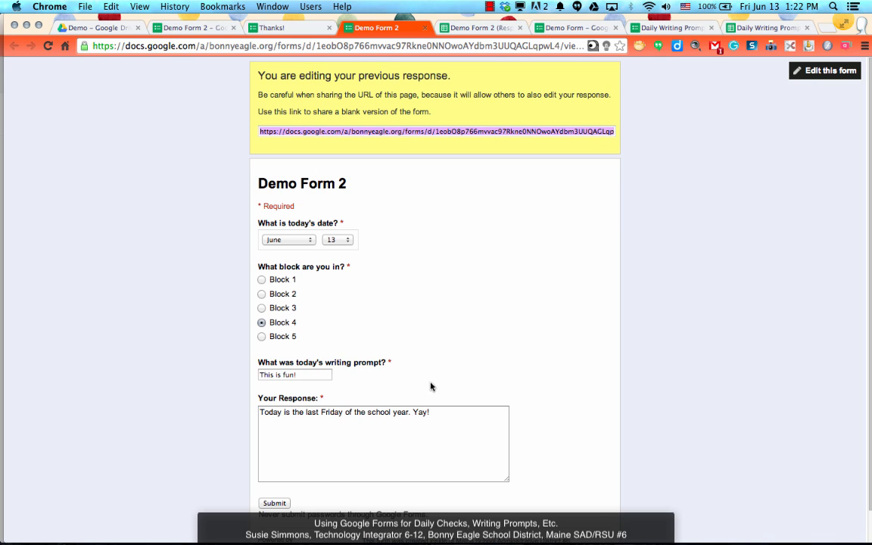
left_click(273, 503)
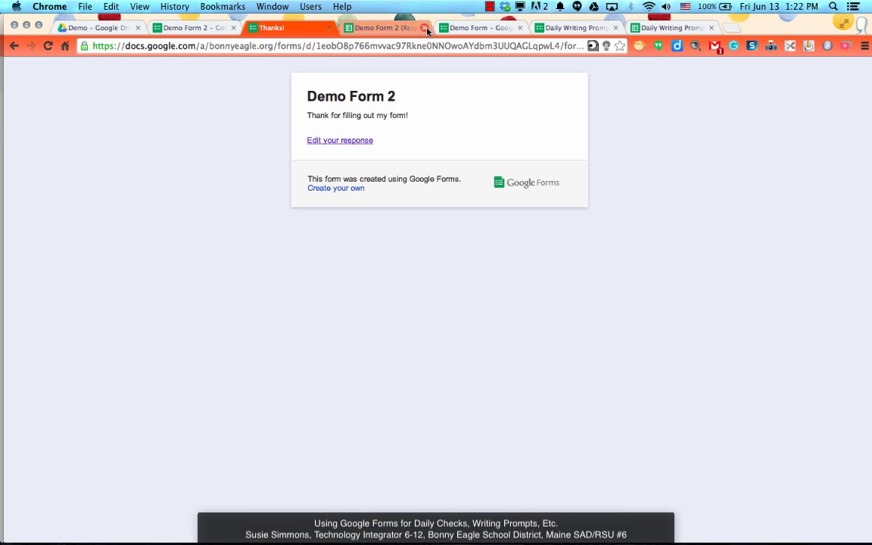
left_click(381, 28)
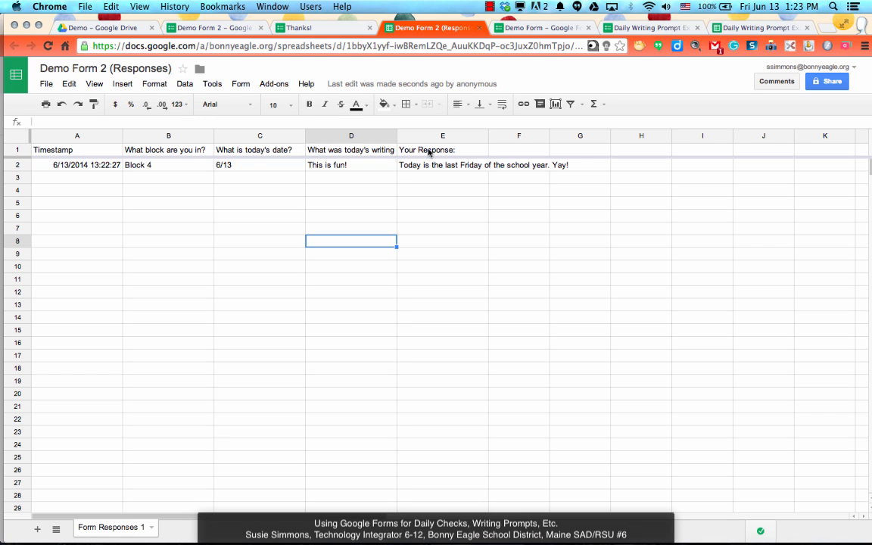
mouse_move(109, 242)
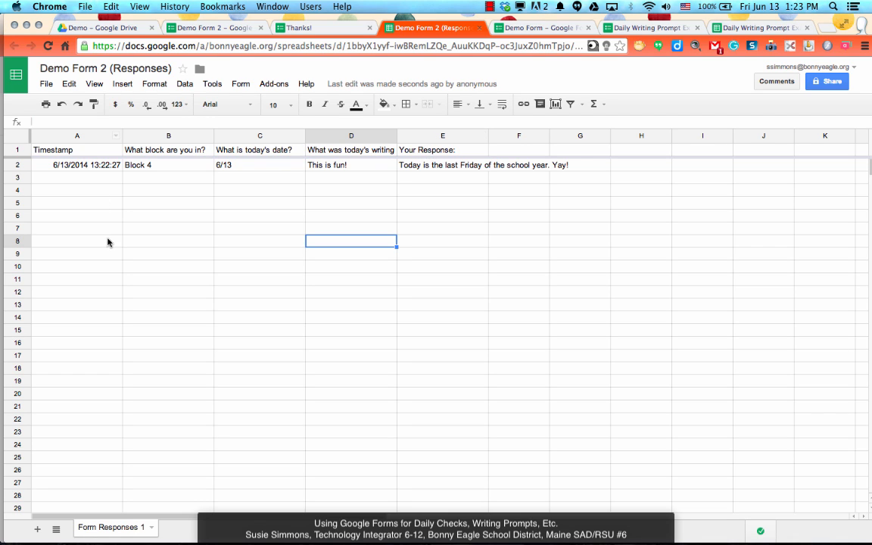
mouse_move(262, 110)
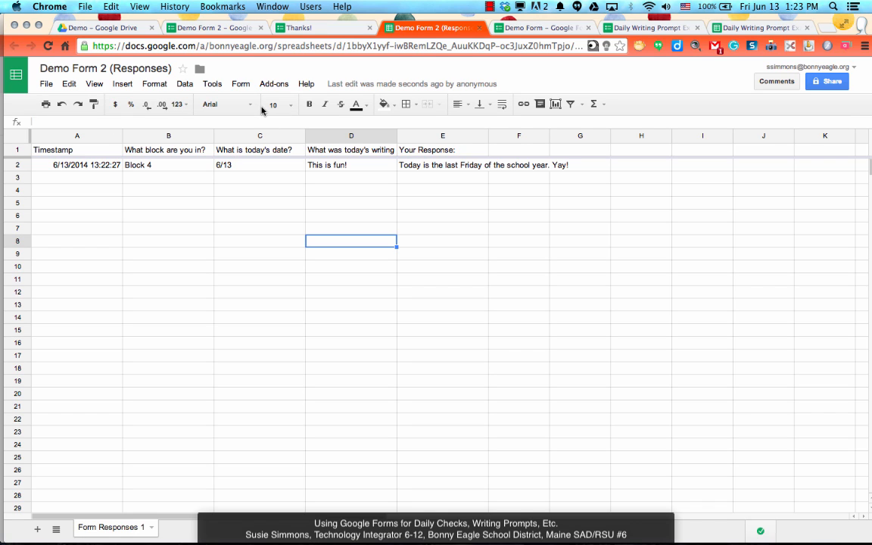
mouse_move(212, 84)
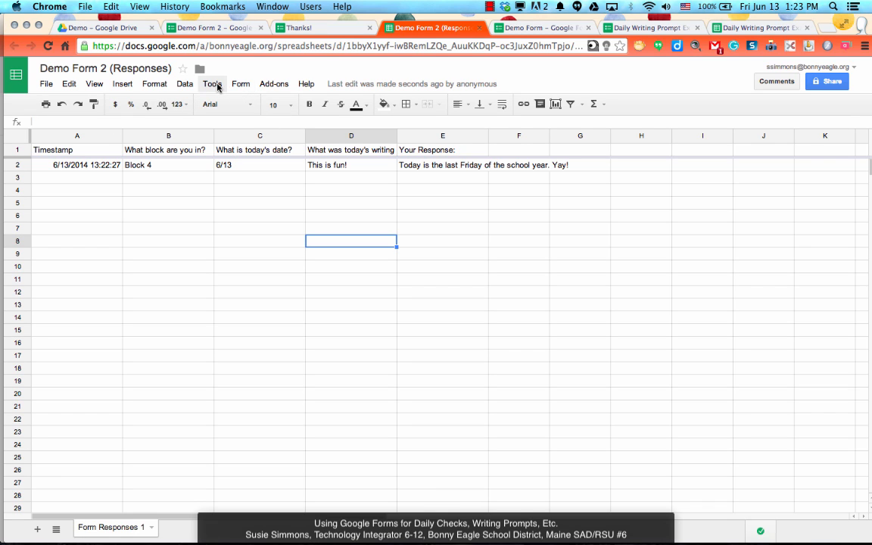
left_click(261, 164)
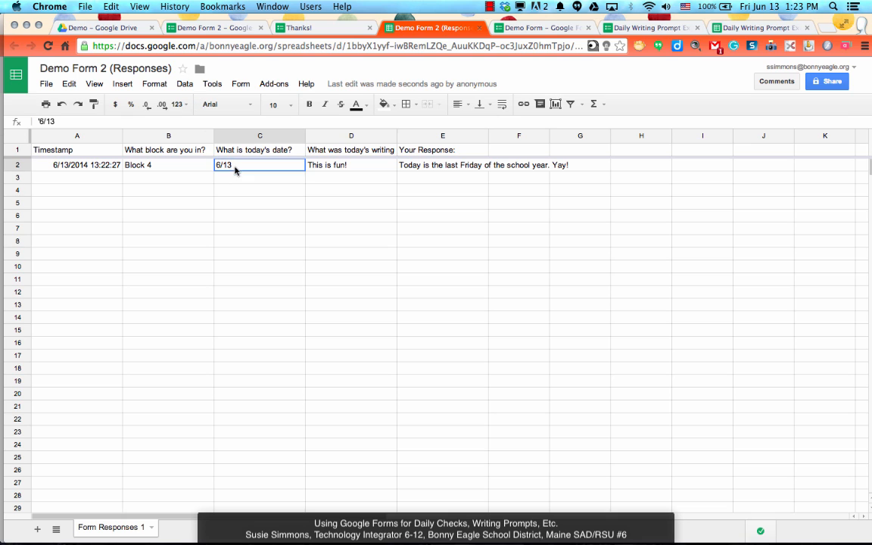
left_click(185, 83)
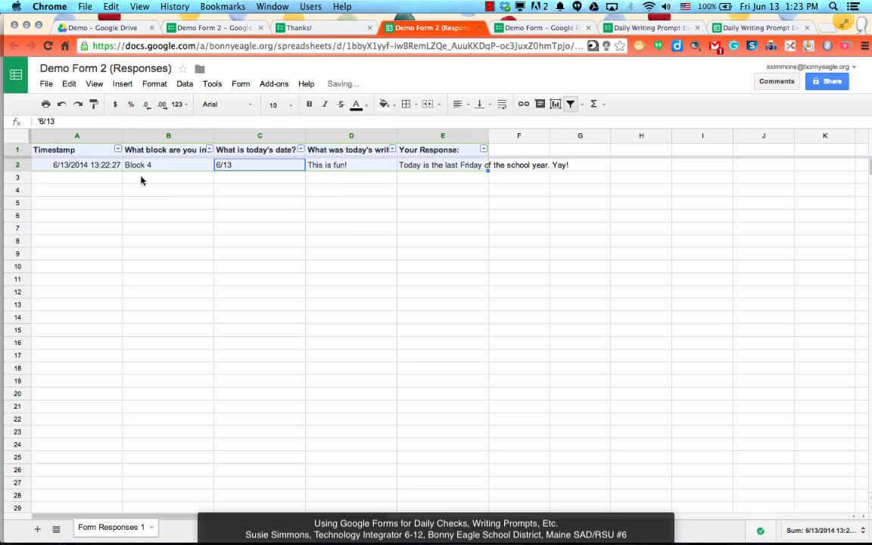
left_click(209, 150)
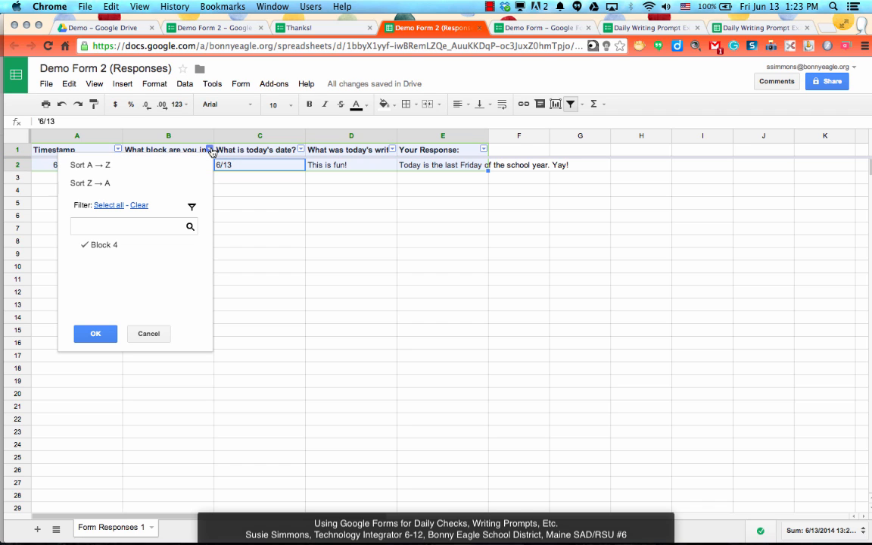
mouse_move(103, 297)
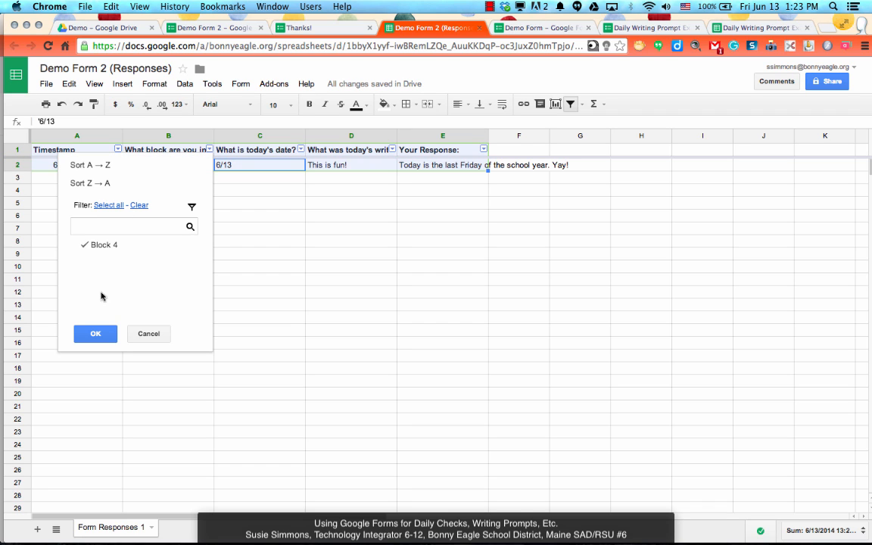
left_click(95, 333)
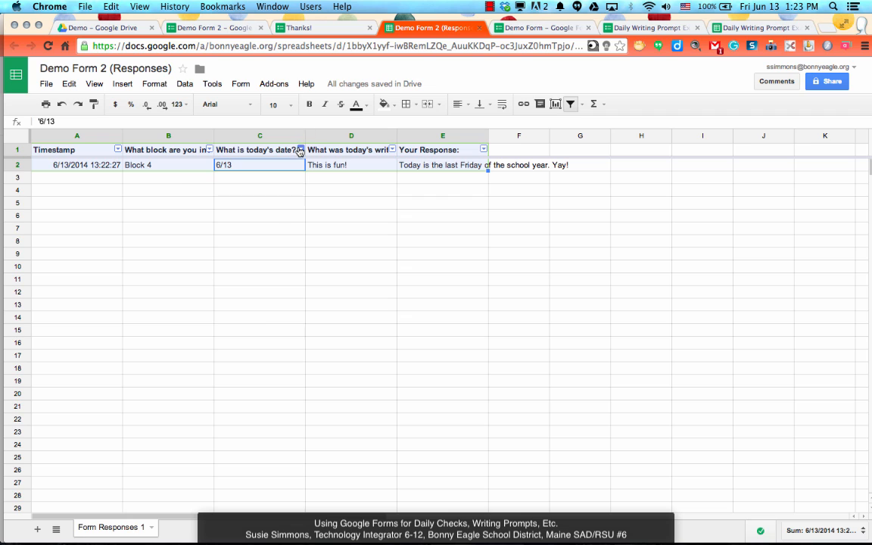
left_click(300, 150)
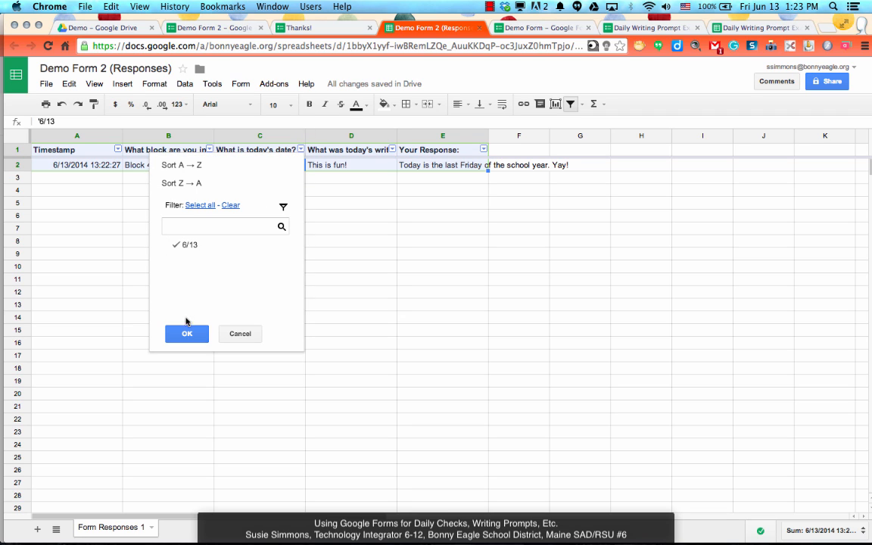
left_click(187, 335)
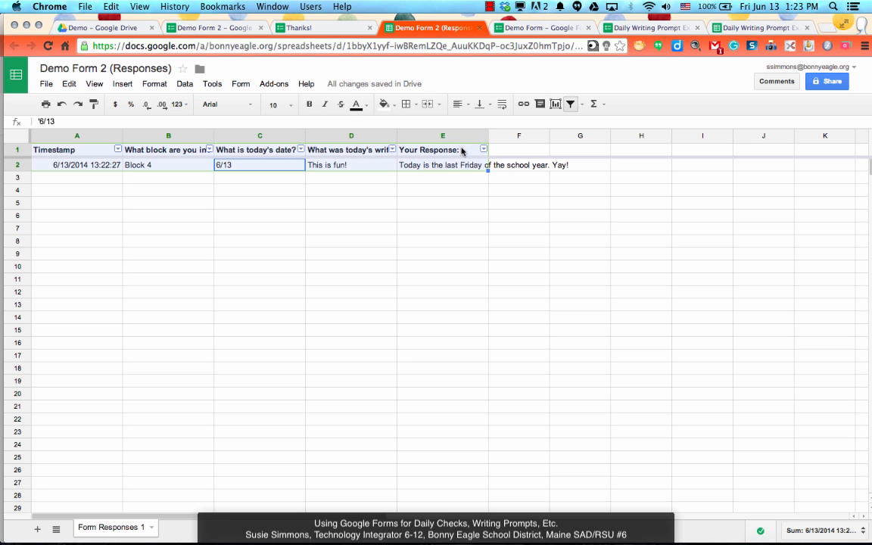
mouse_move(352, 130)
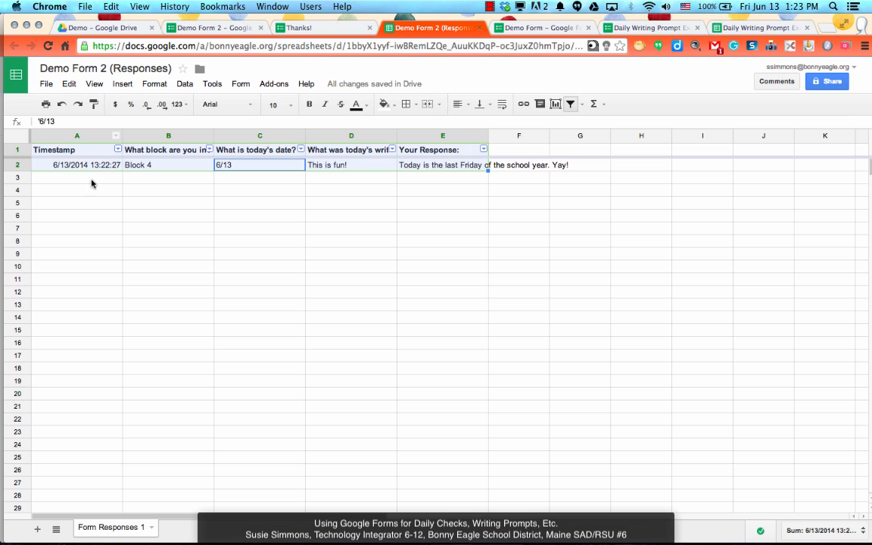
In Form Settings, enable 'Automatically collect respondent's username' for the school district.
left_click(215, 27)
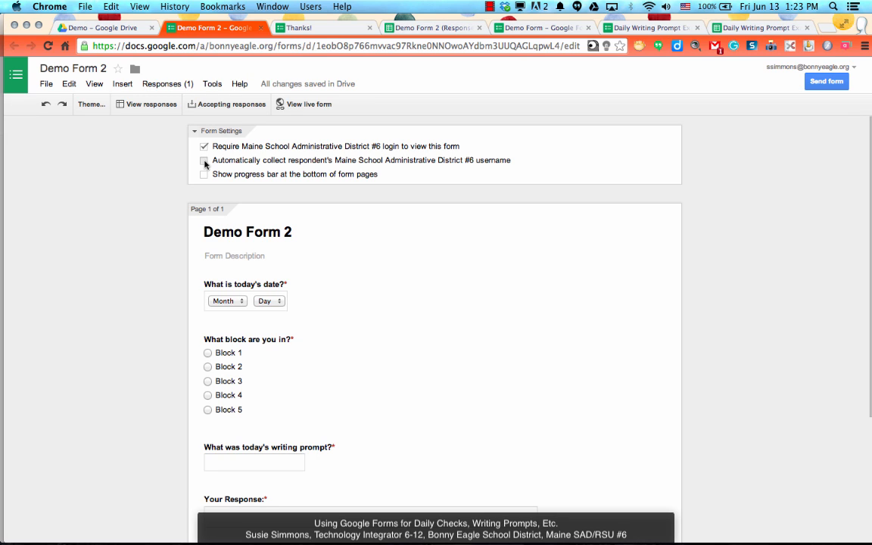
left_click(203, 161)
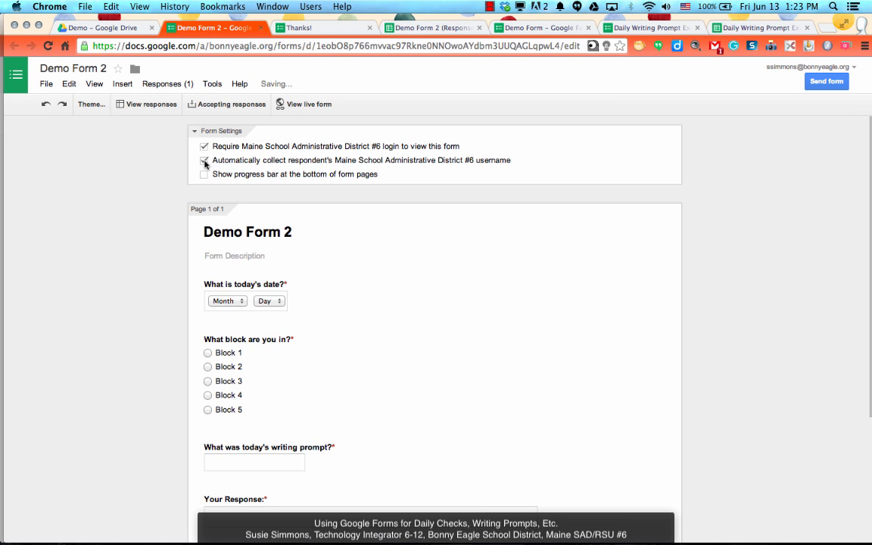
left_click(205, 160)
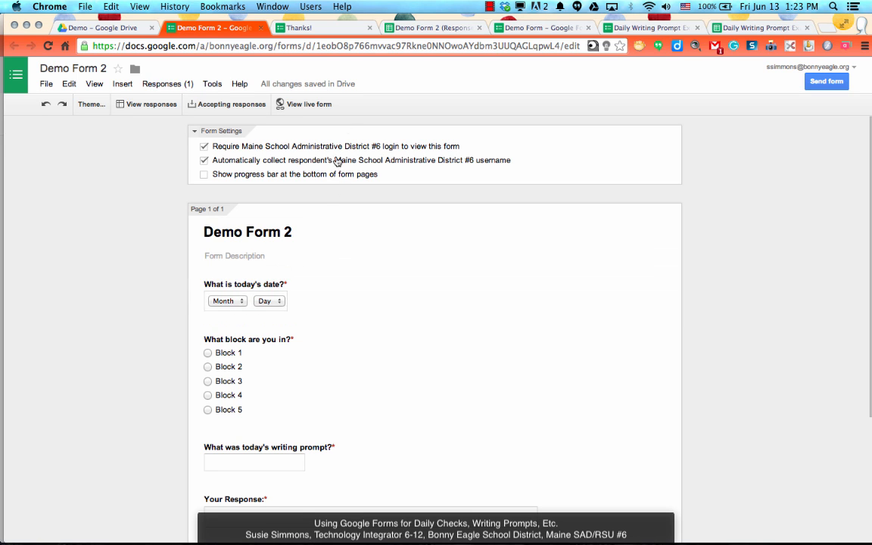
mouse_move(432, 28)
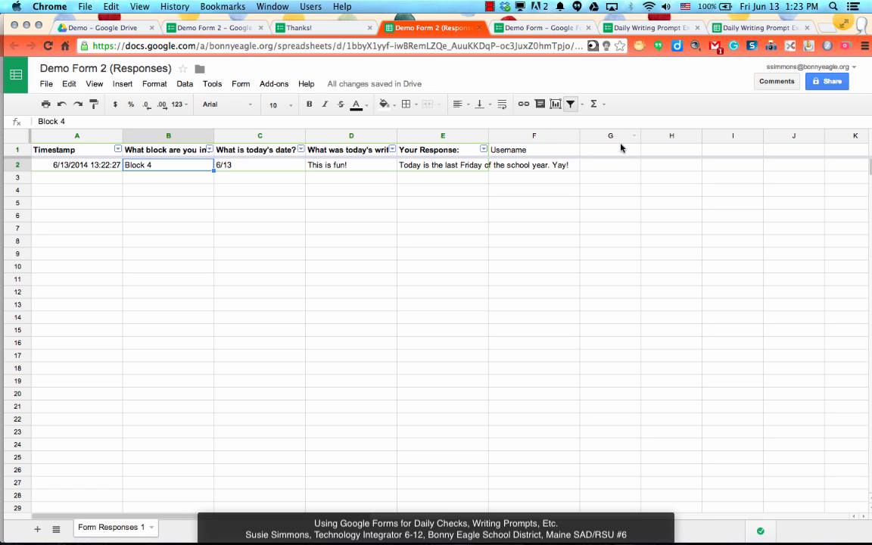
Turn the filter off and reapply it via Data > Filter across columns A–F.
left_click(185, 83)
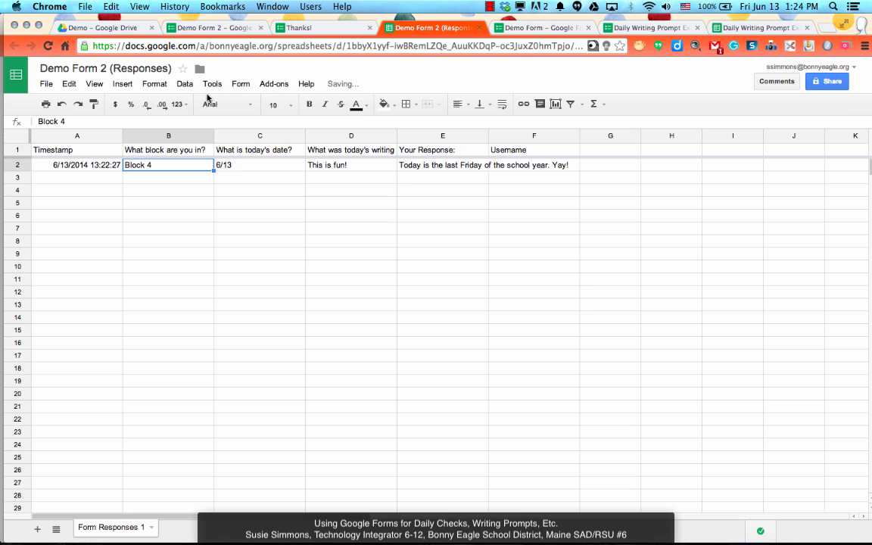
left_click(184, 83)
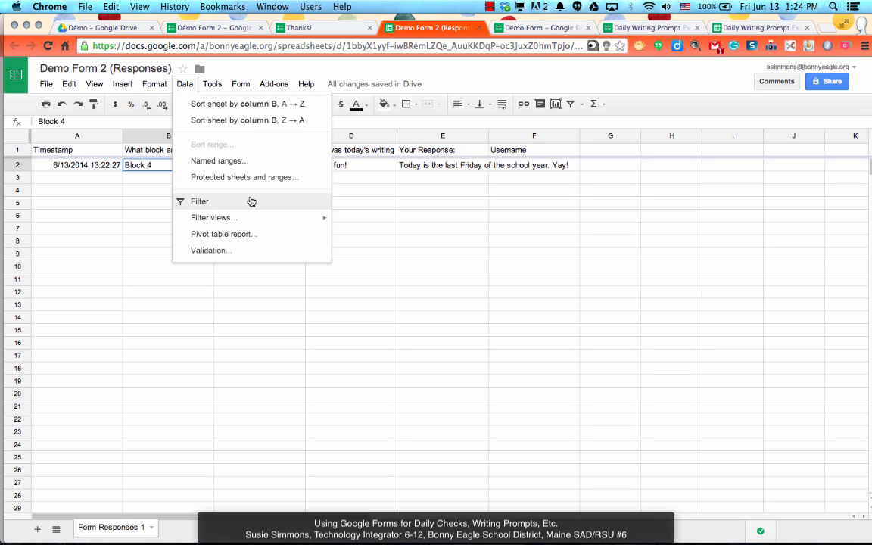
left_click(200, 200)
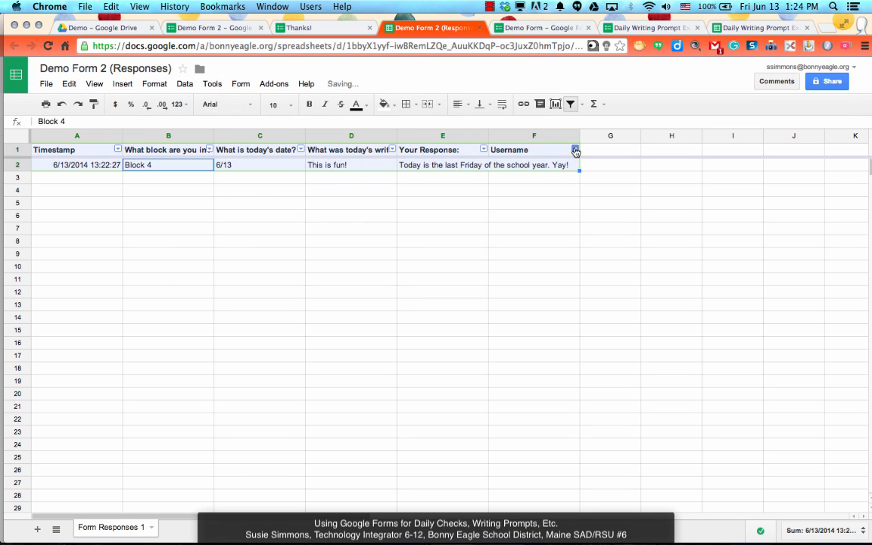
left_click(391, 150)
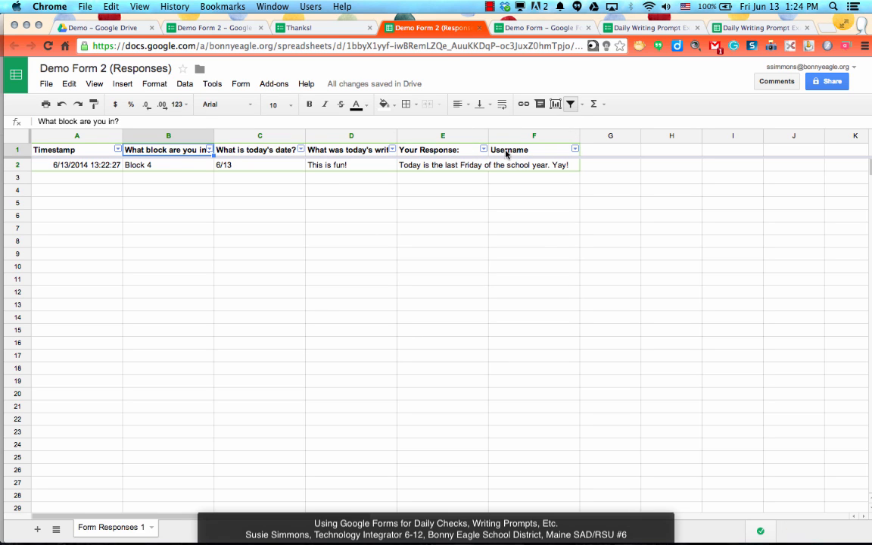
mouse_move(361, 141)
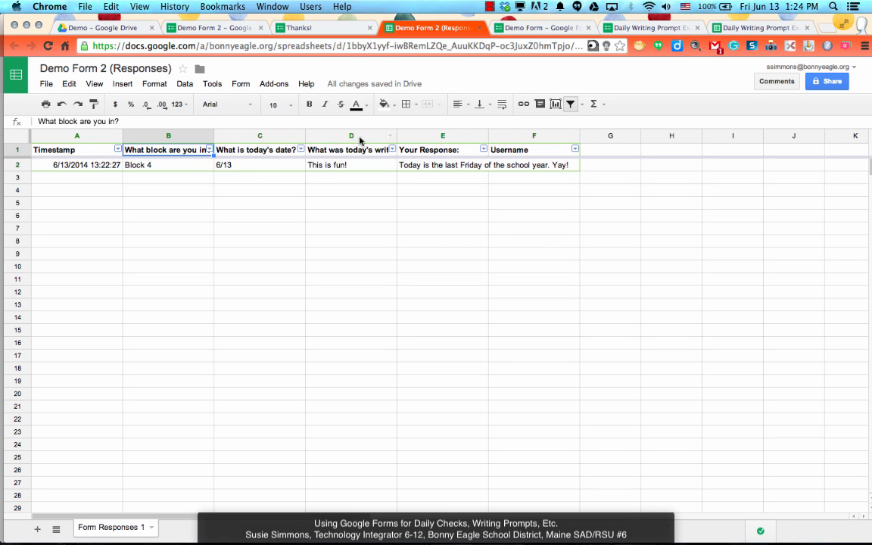
mouse_move(555, 159)
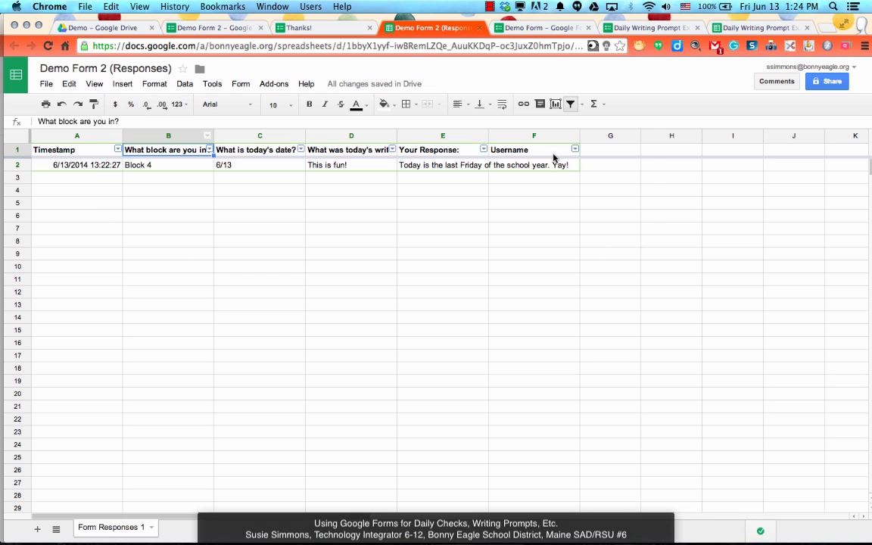
mouse_move(233, 310)
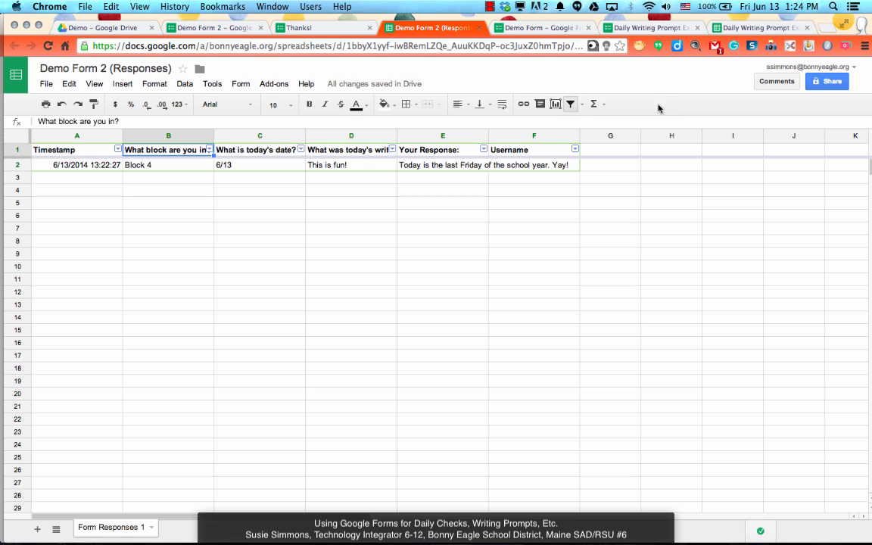
Check the Username column's filter options without changes, then return to the Drive Demo folder.
left_click(576, 150)
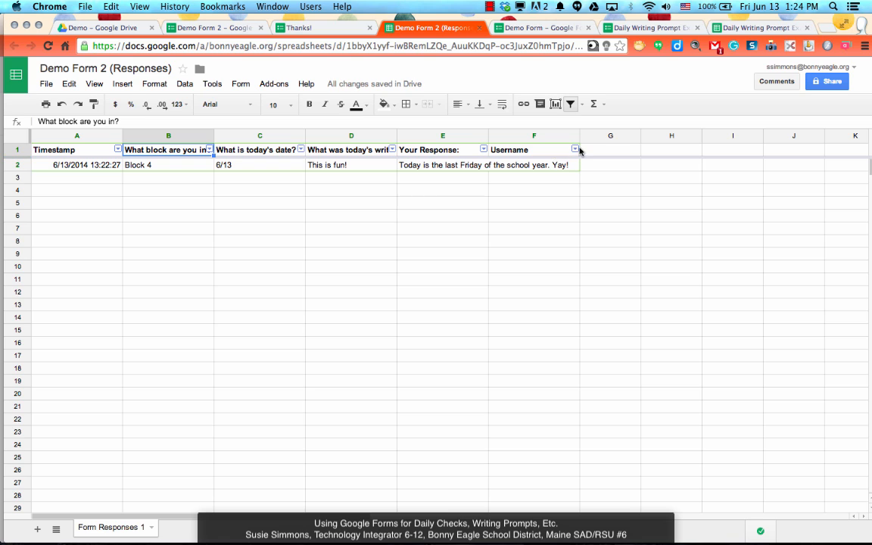
left_click(575, 150)
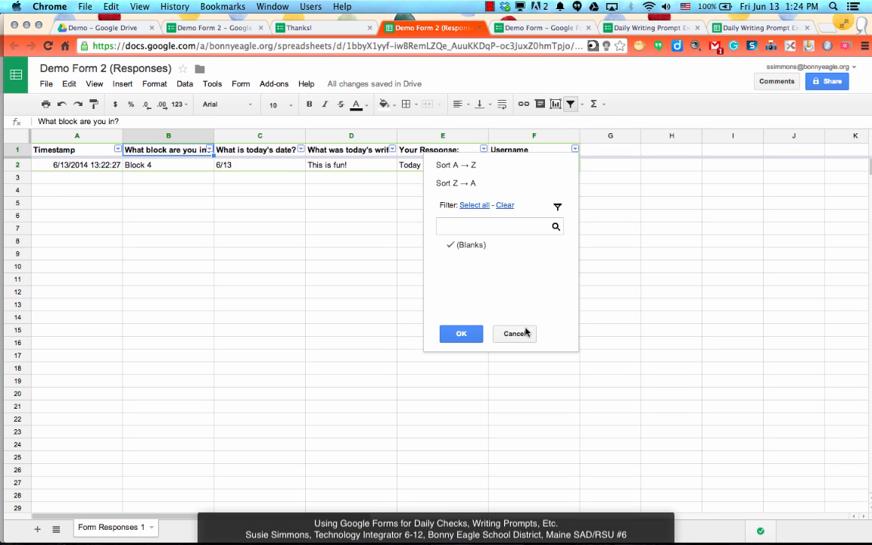
left_click(515, 335)
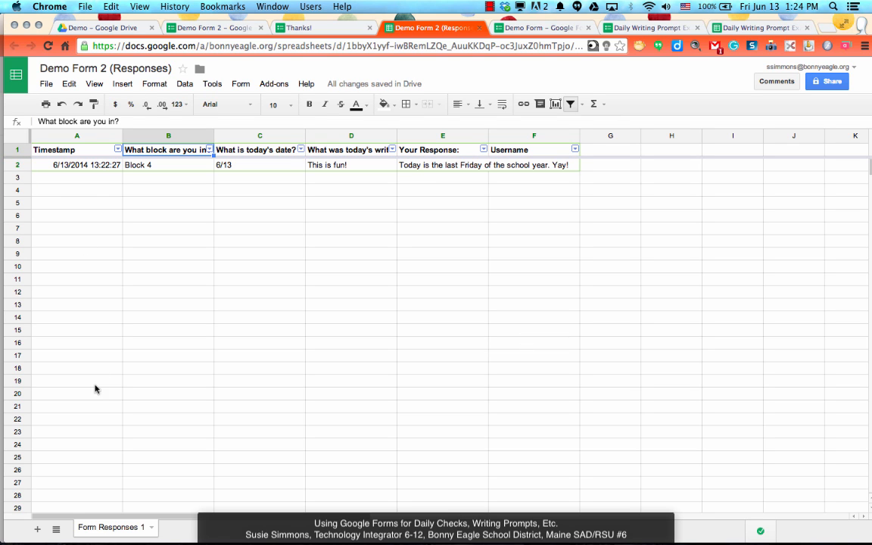
mouse_move(540, 169)
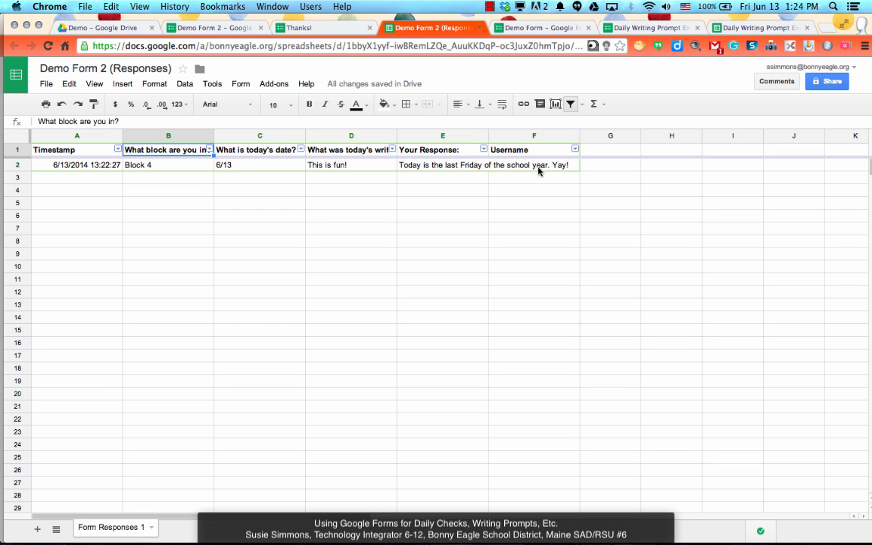
mouse_move(378, 280)
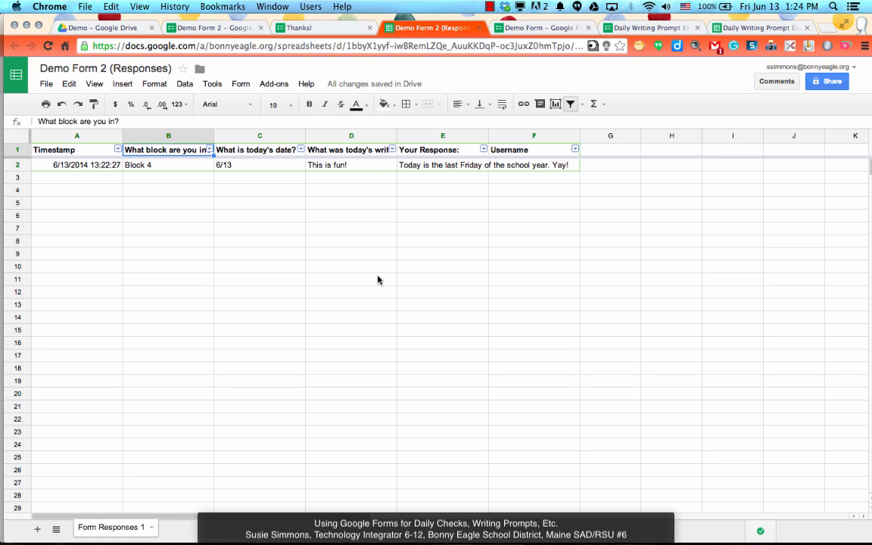
left_click(260, 164)
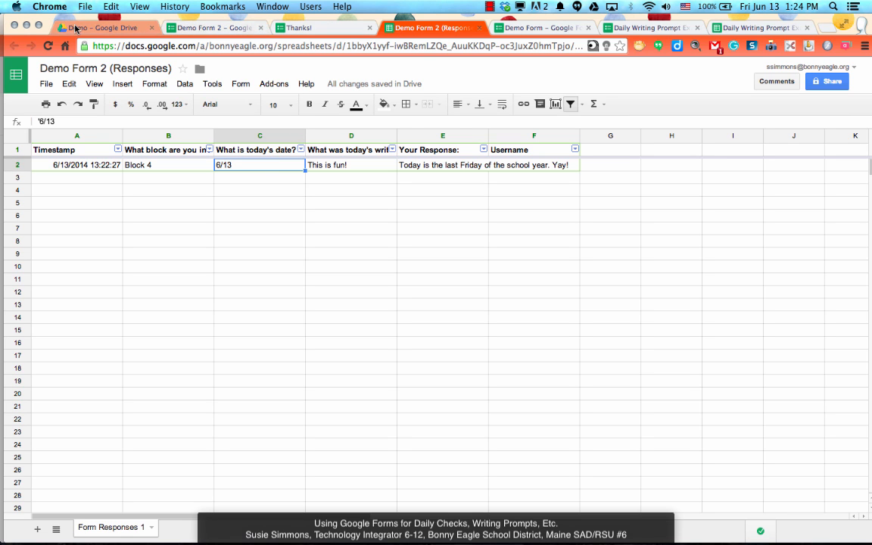
left_click(103, 28)
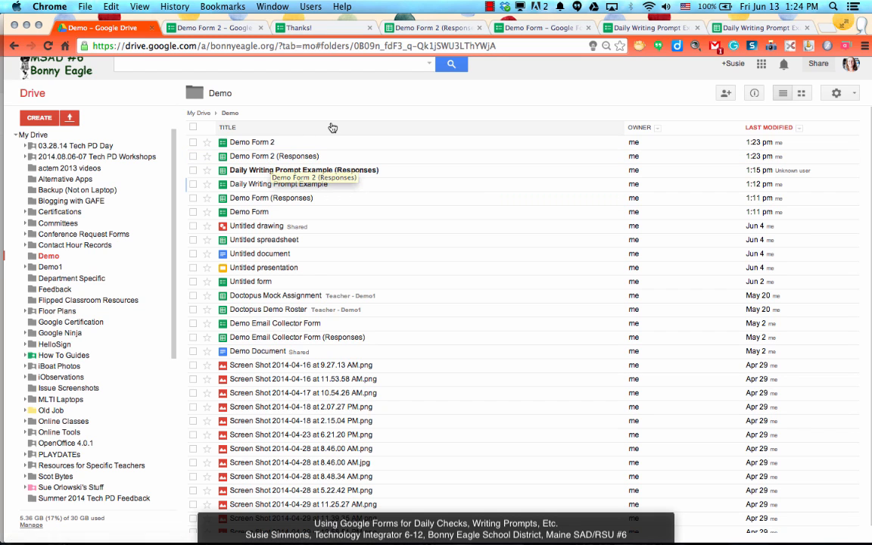
left_click(275, 156)
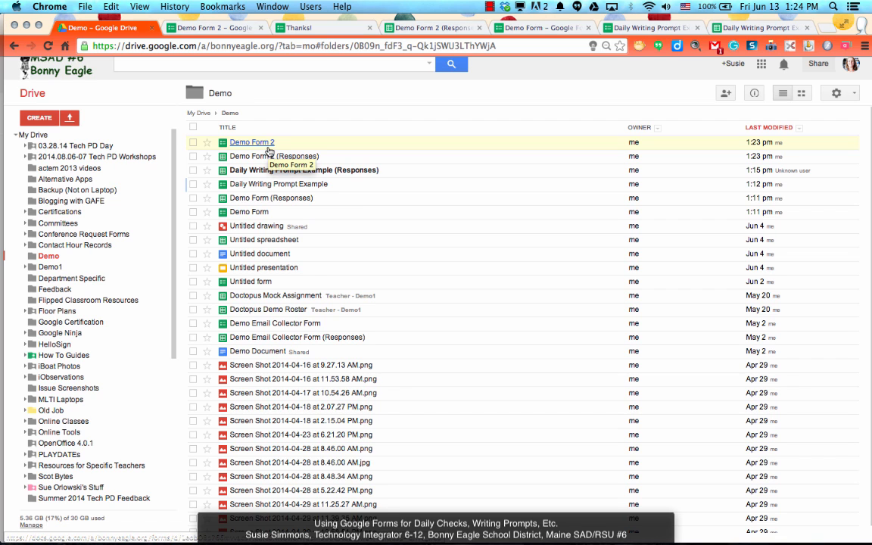
mouse_move(310, 118)
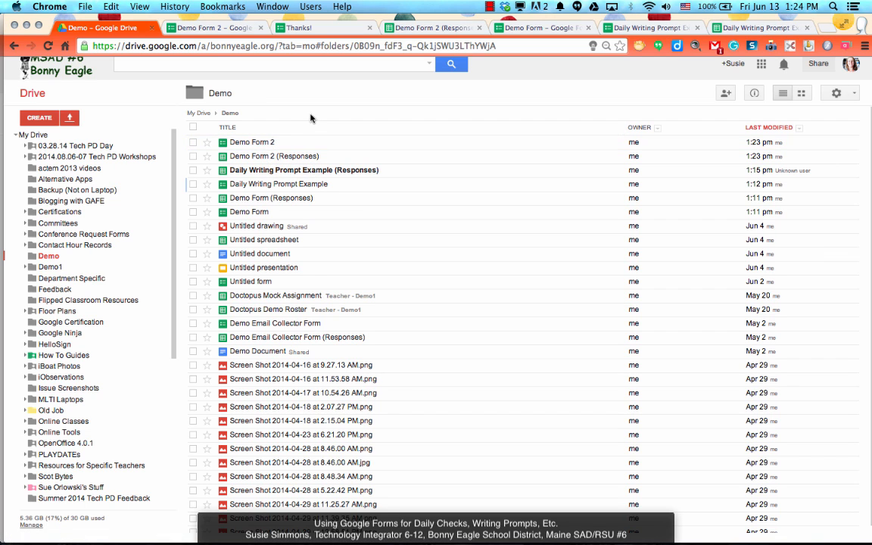
mouse_move(317, 107)
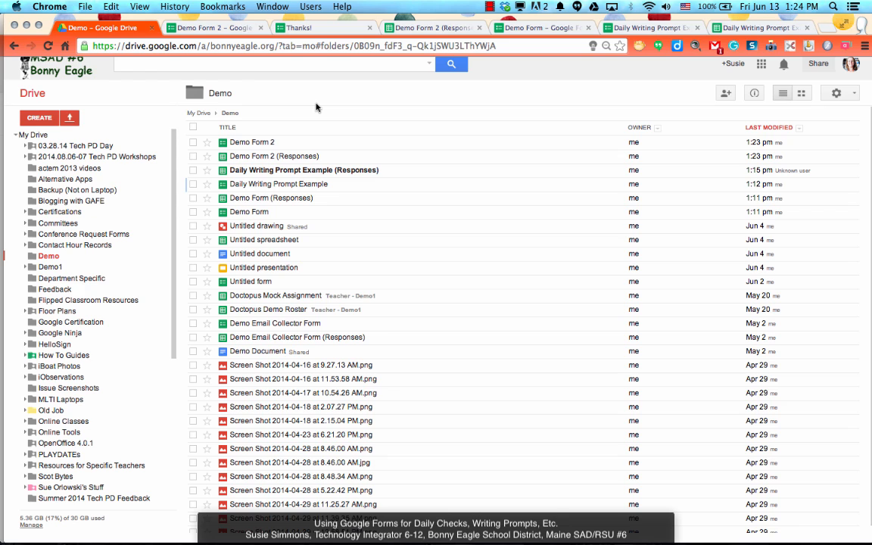